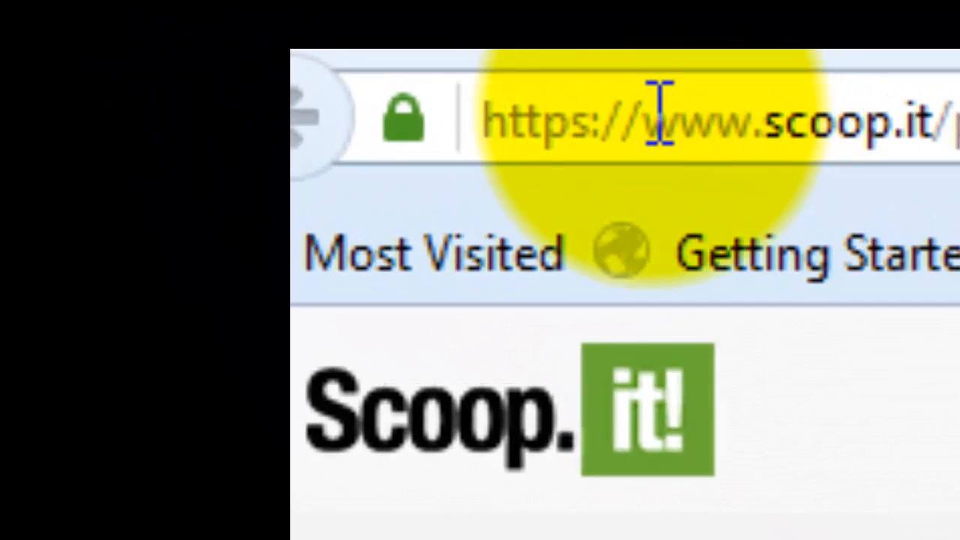
Step: Keep the free plan and dismiss the 7-day Business trial welcome message
left_click_drag(660, 120, 930, 120)
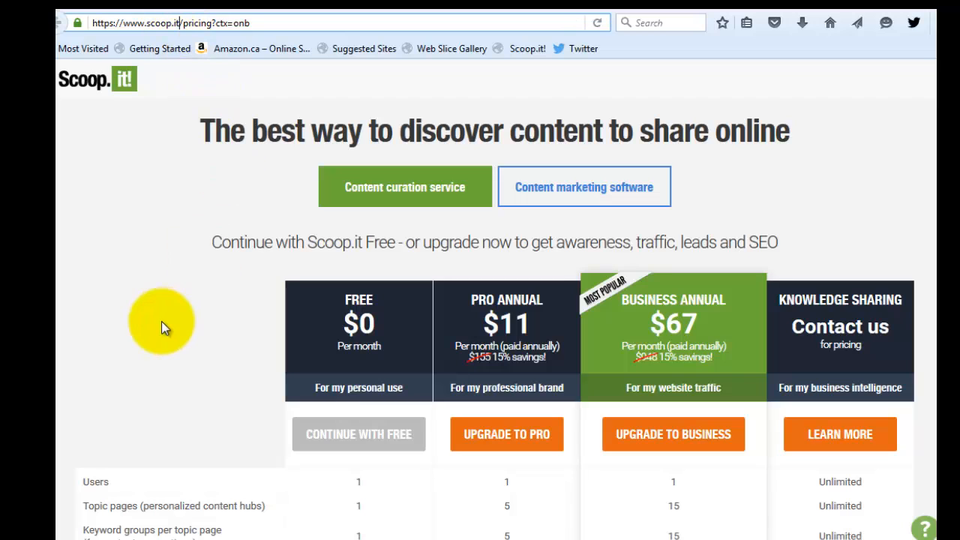
mouse_move(463, 239)
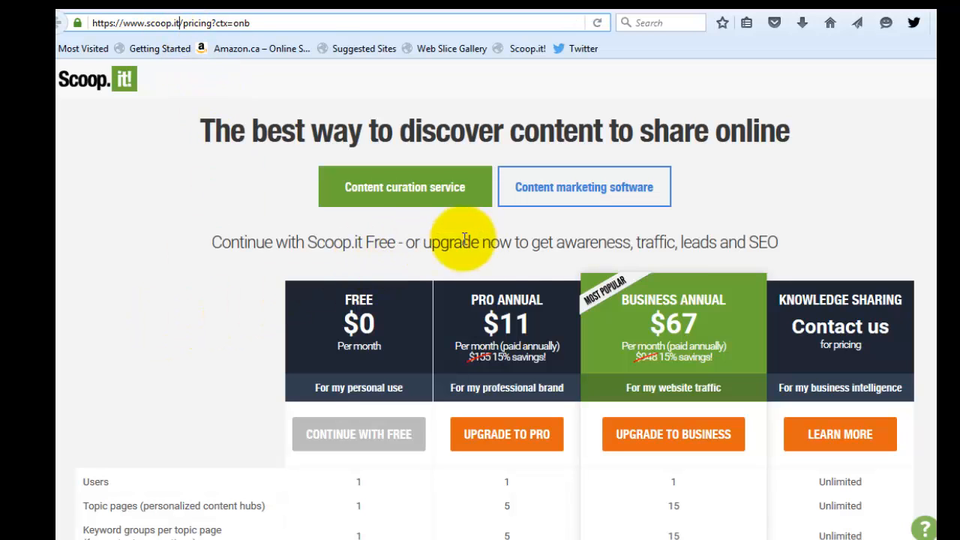
mouse_move(474, 148)
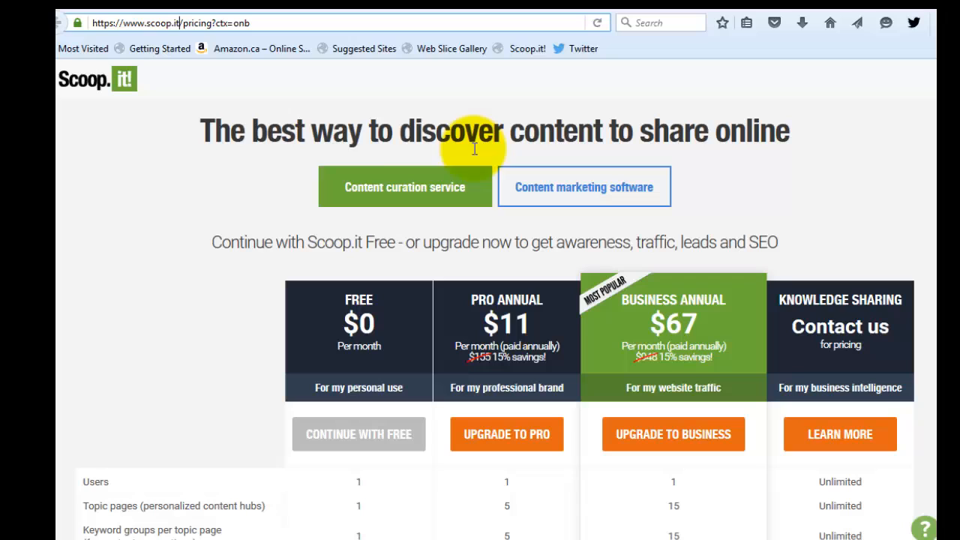
mouse_move(107, 311)
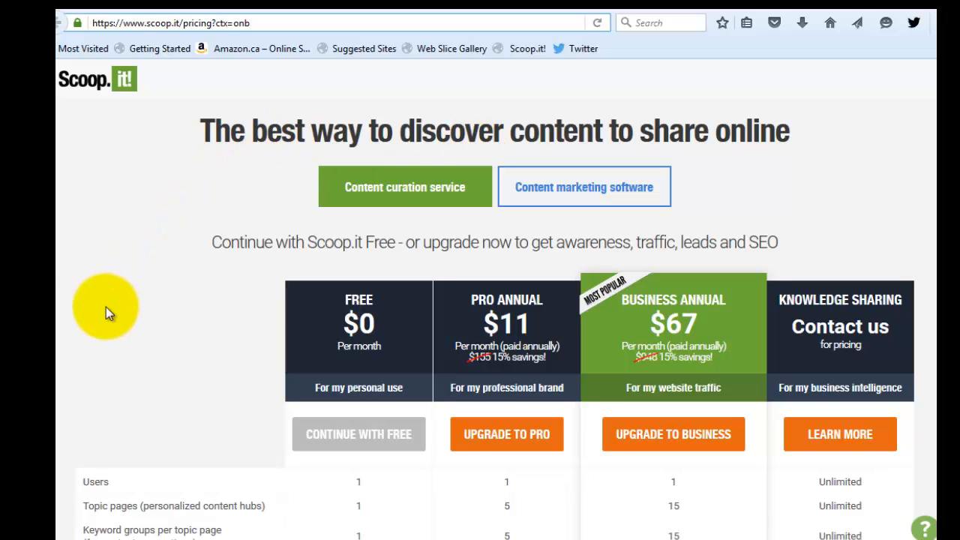
mouse_move(587, 323)
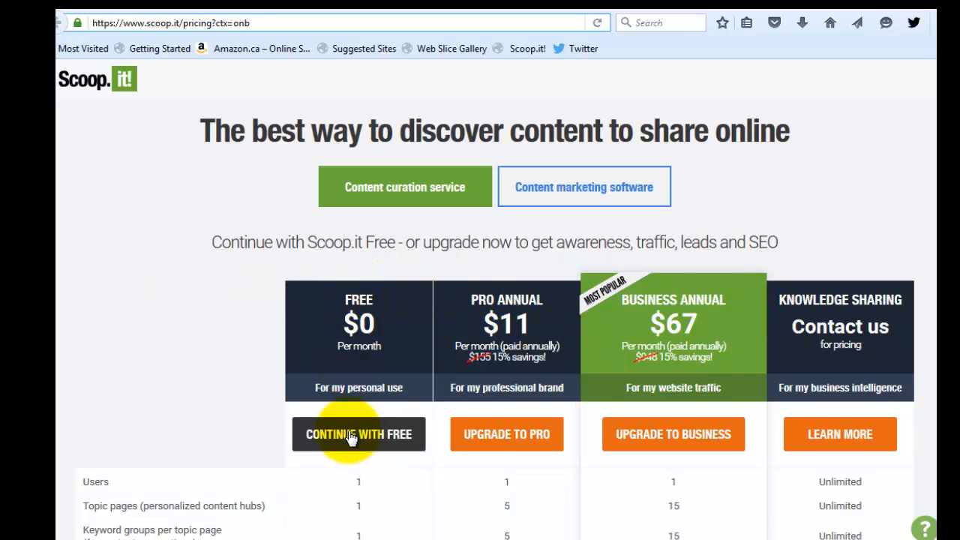
left_click(359, 434)
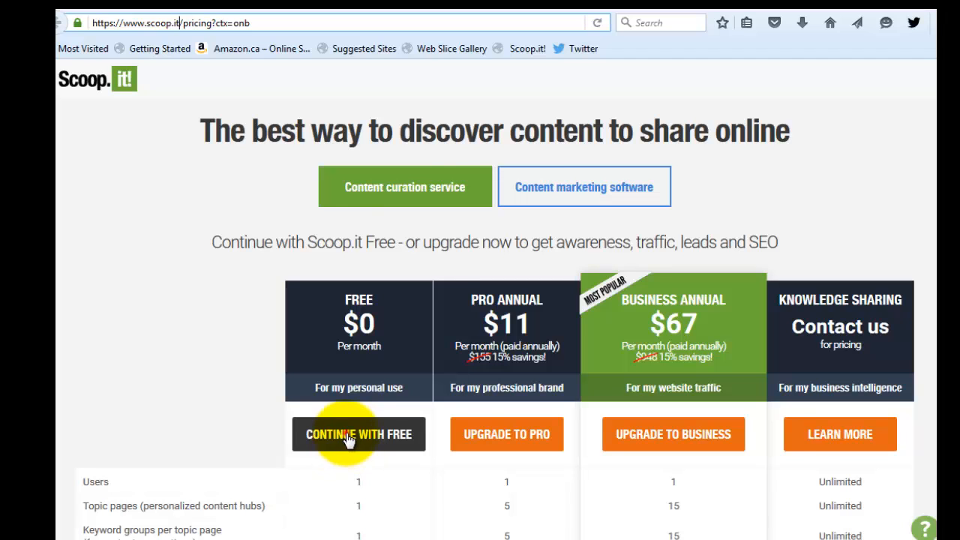
left_click(359, 433)
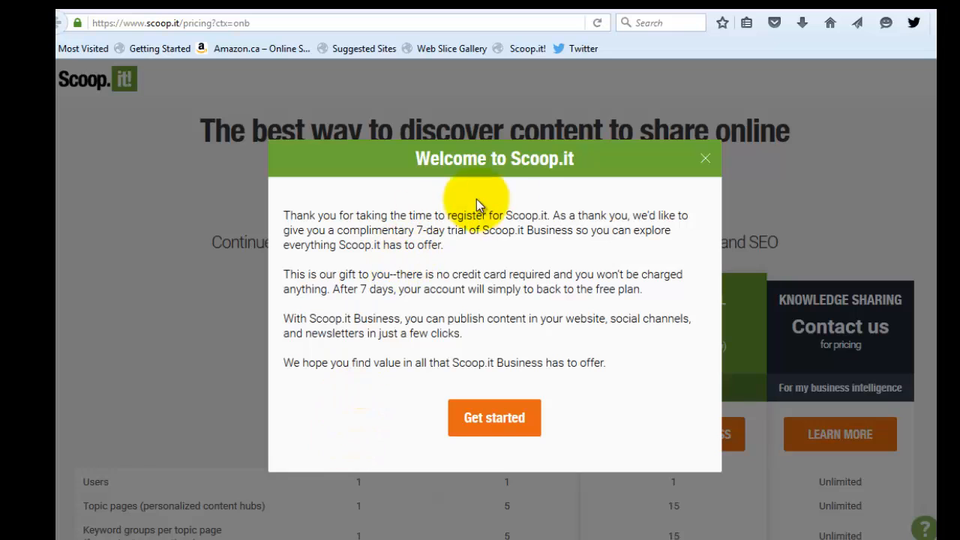
left_click(494, 418)
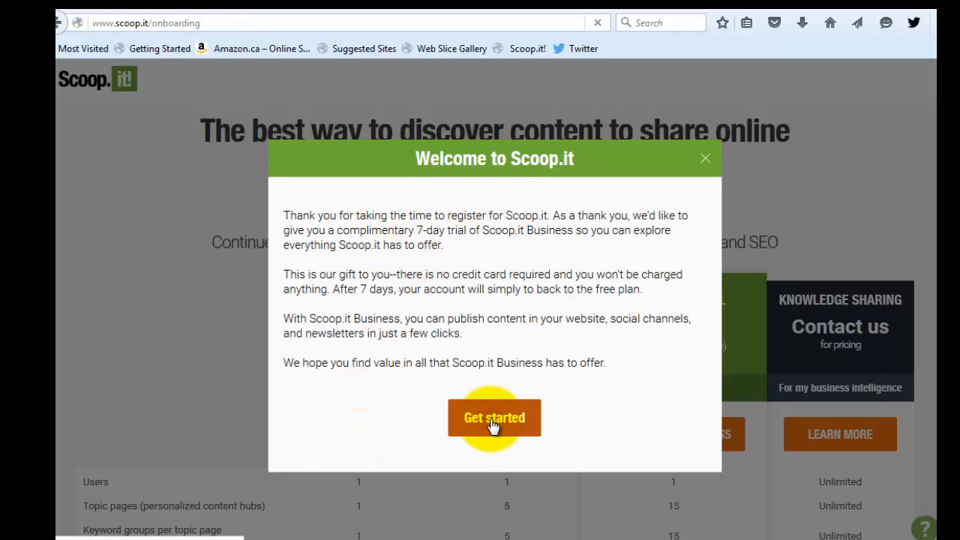
Step: Create the first topic named 'Free Online Resources' and submit the name
left_click(494, 418)
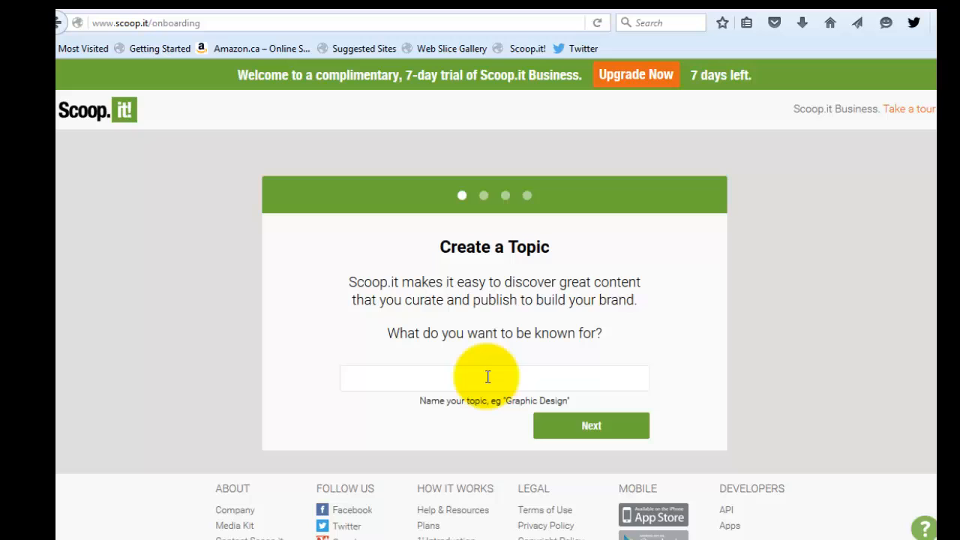
type("F")
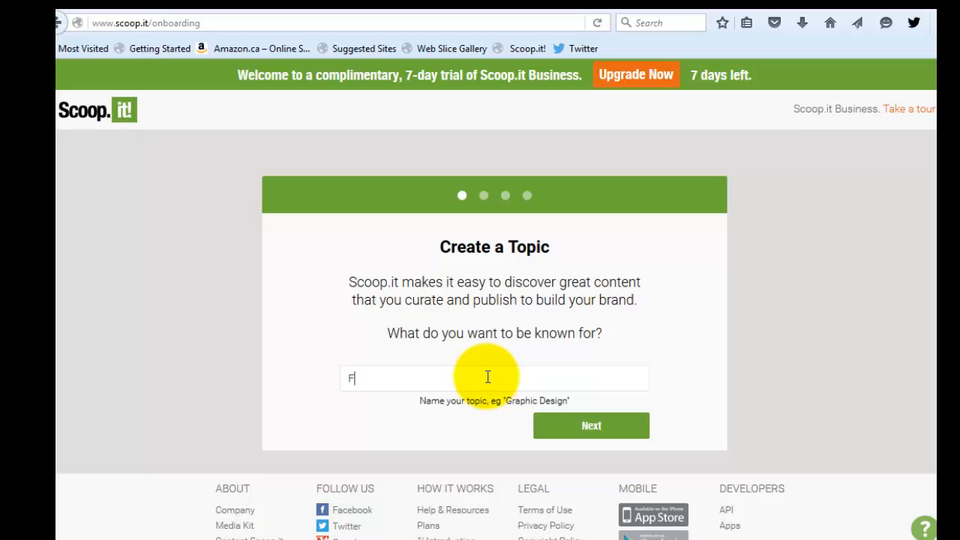
type("ree Onl")
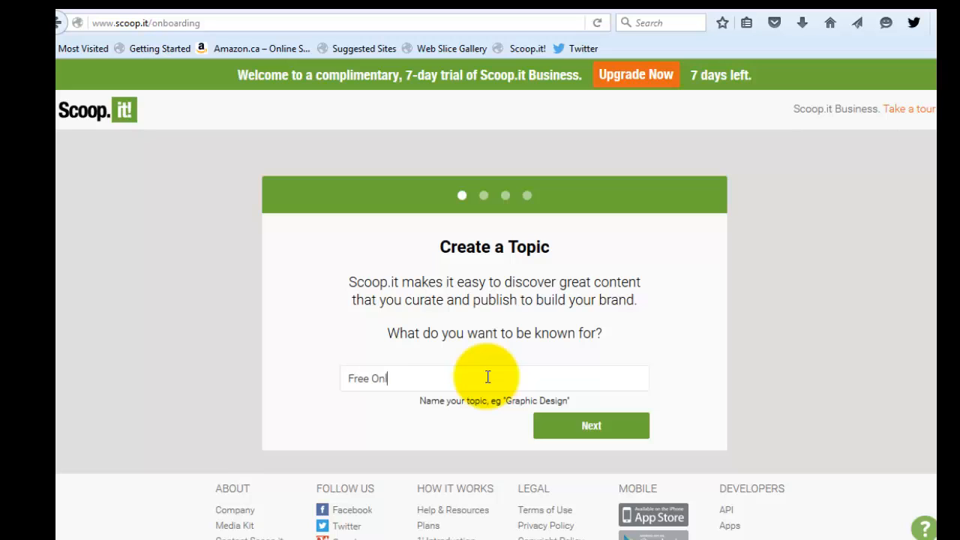
type("ine")
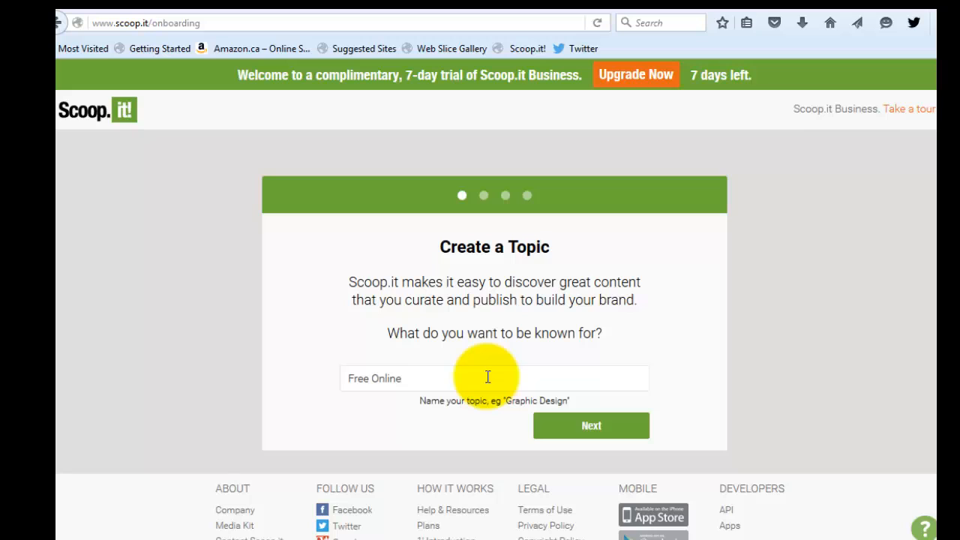
type("Resources")
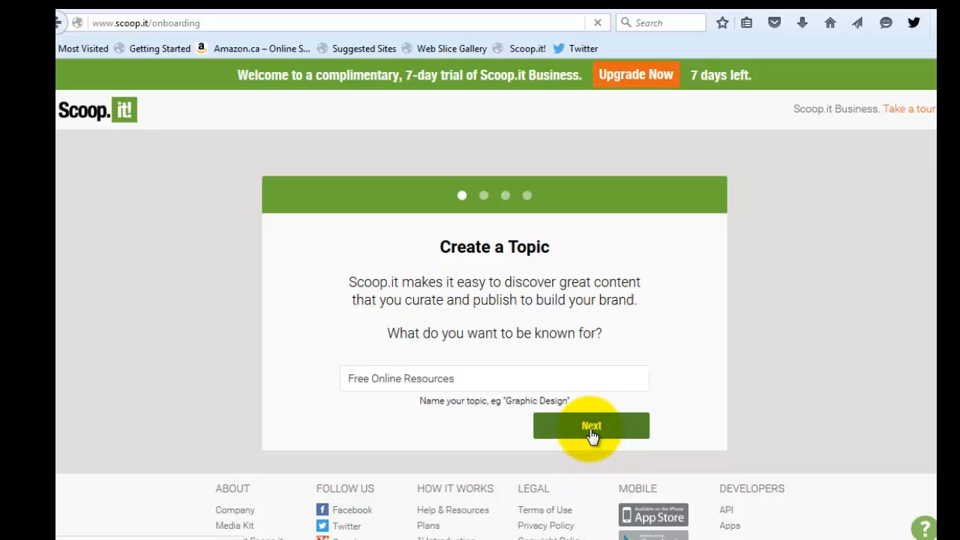
left_click(591, 426)
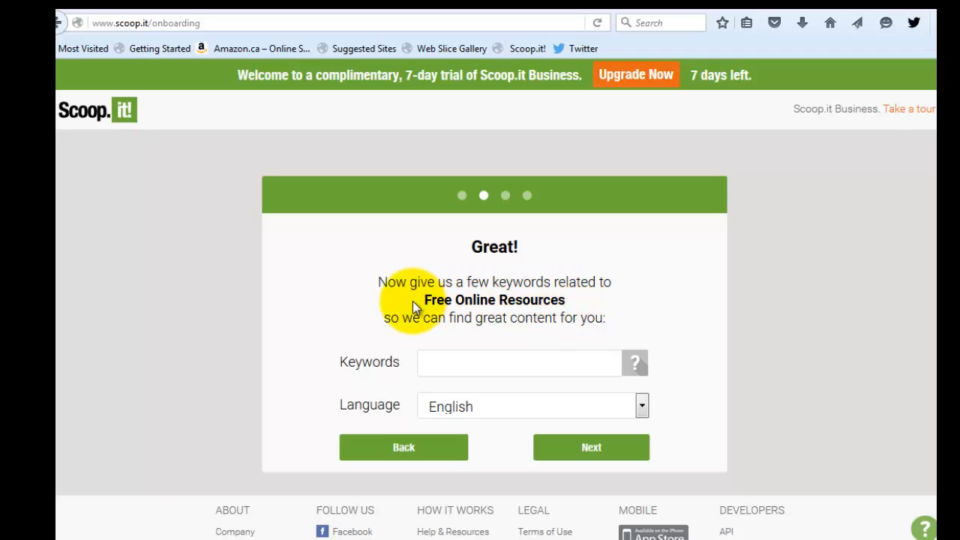
Step: Add topic keywords free, online, resources, creative commons and public domain, then continue
left_click(469, 362)
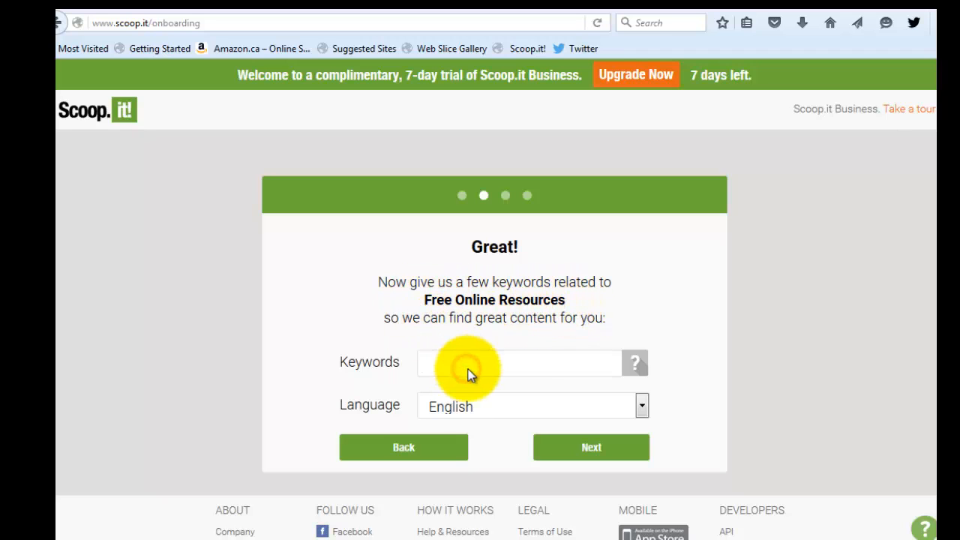
type("free")
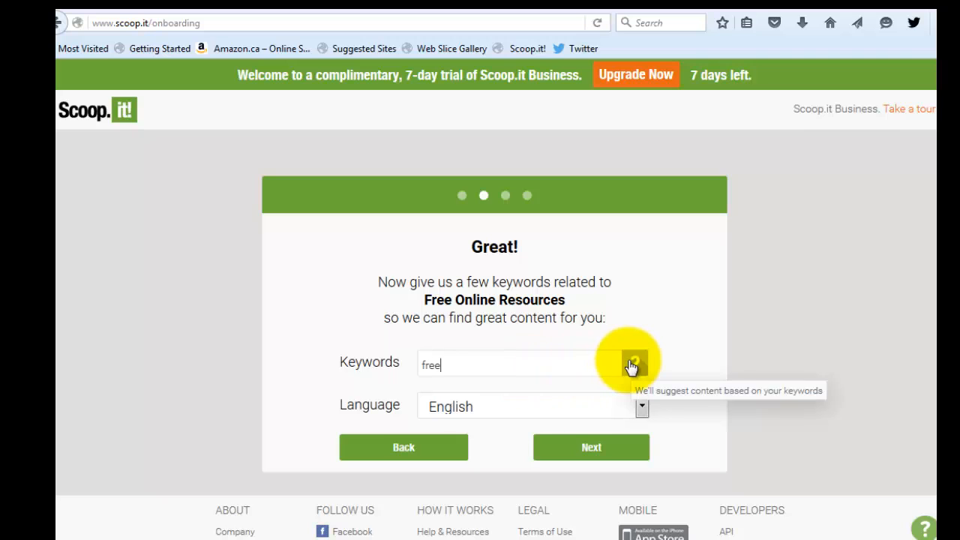
type("online")
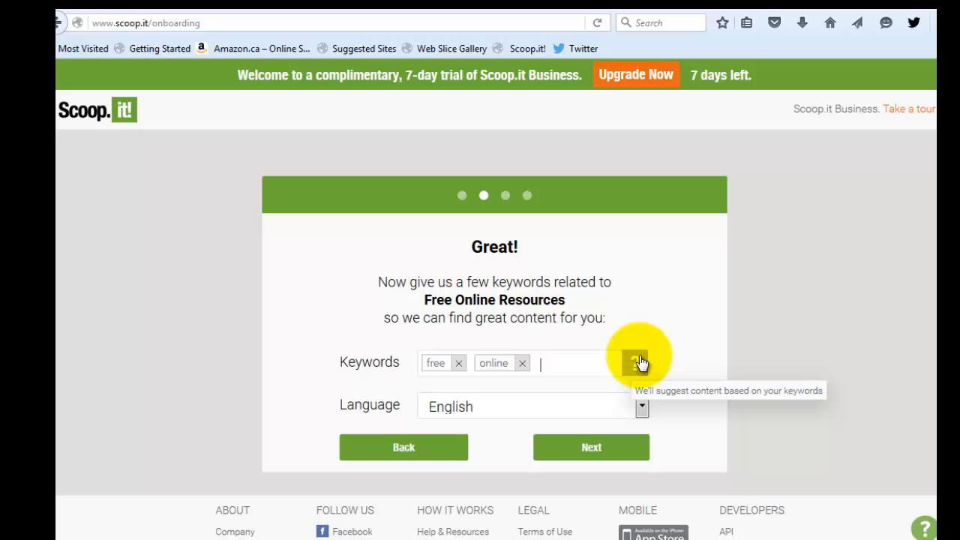
type("resources creative commons")
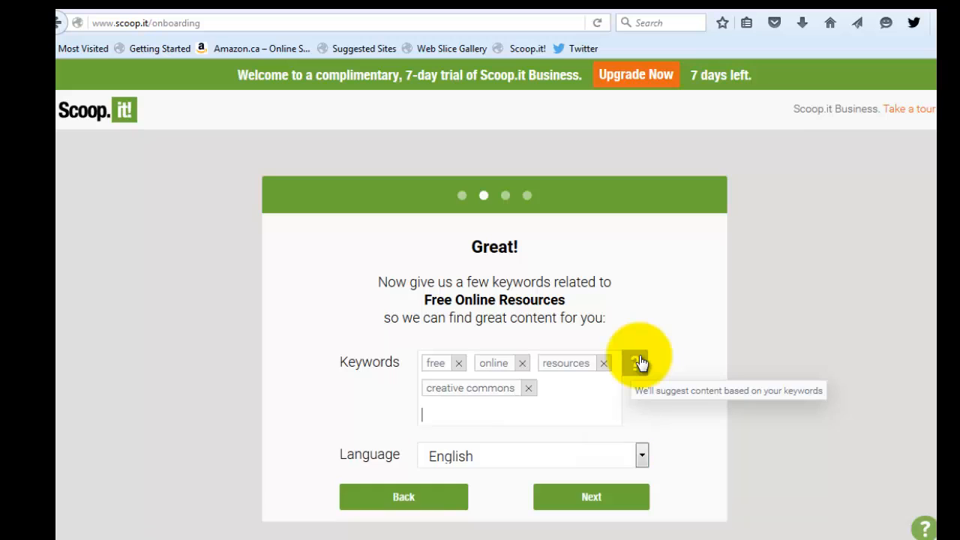
type("public domain")
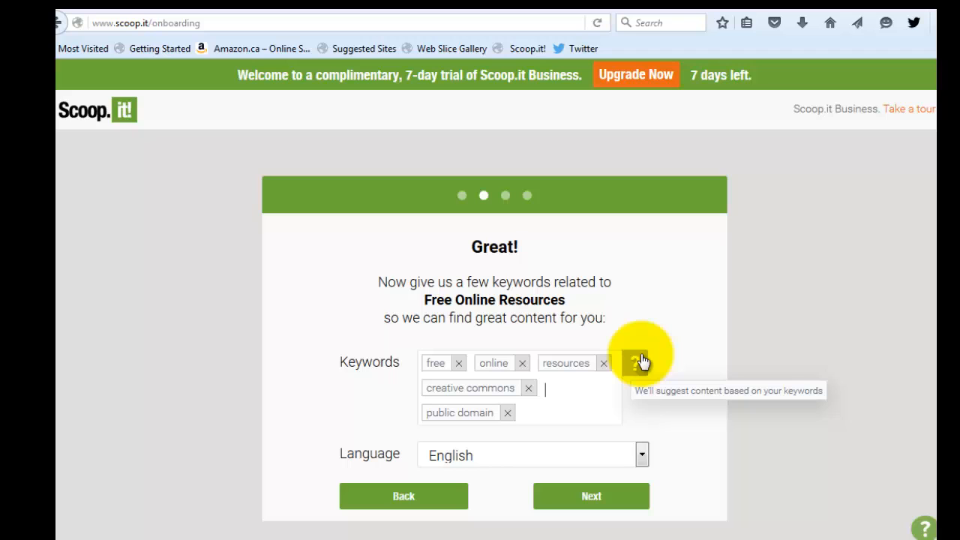
mouse_move(538, 400)
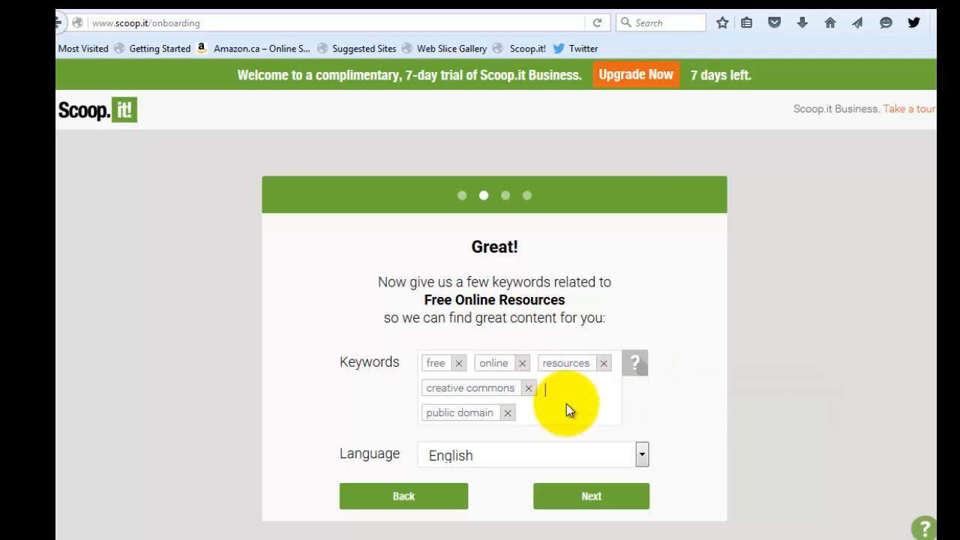
mouse_move(471, 462)
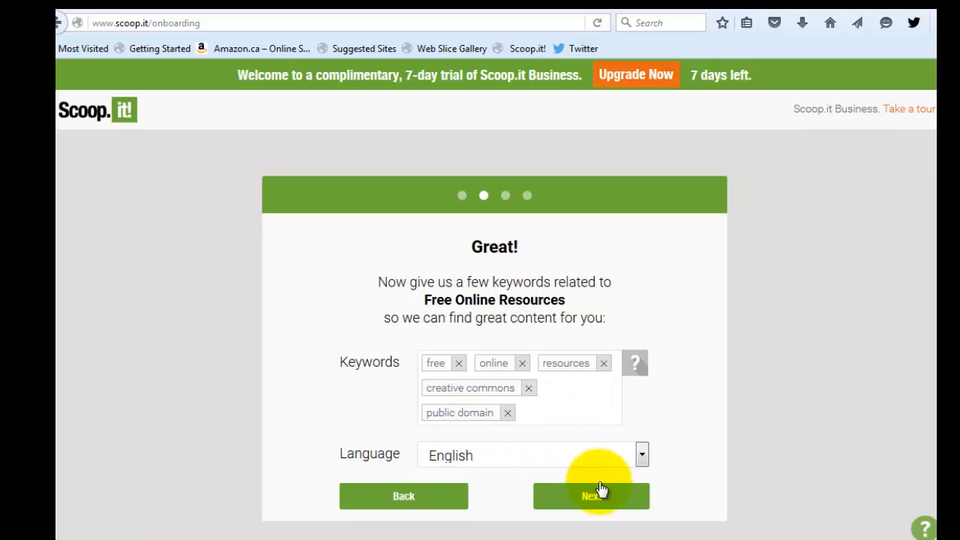
left_click(591, 496)
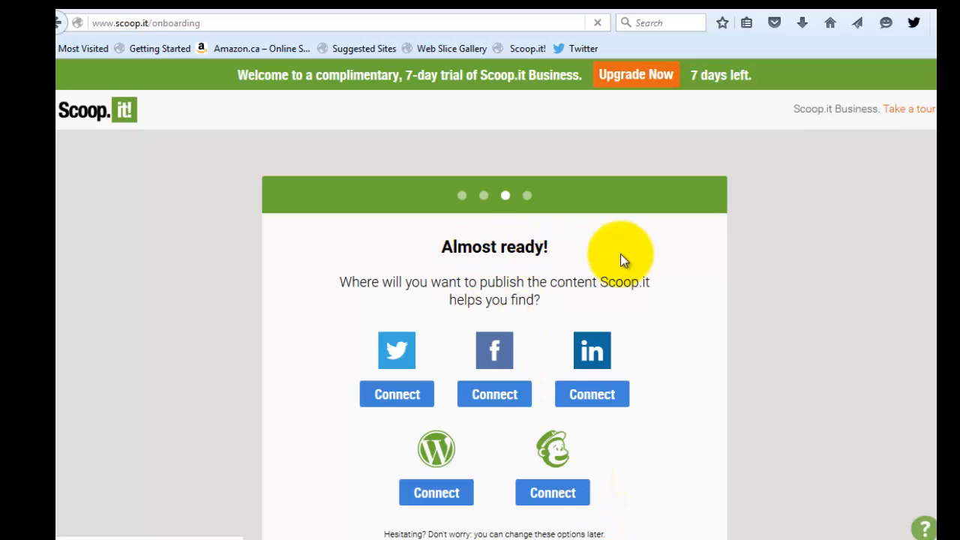
Step: Scroll down the 'Almost ready!' page listing the publishing Connect options
scroll("down", 3)
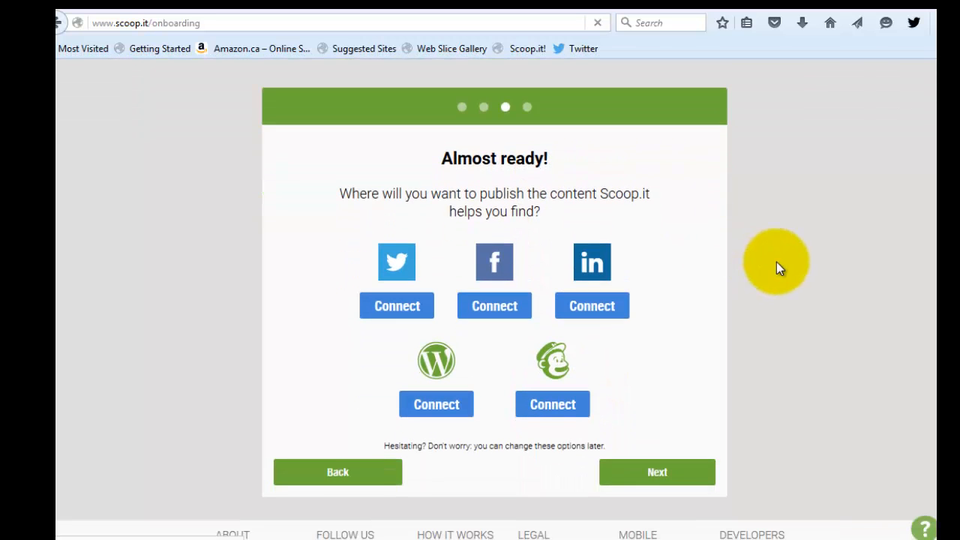
mouse_move(379, 432)
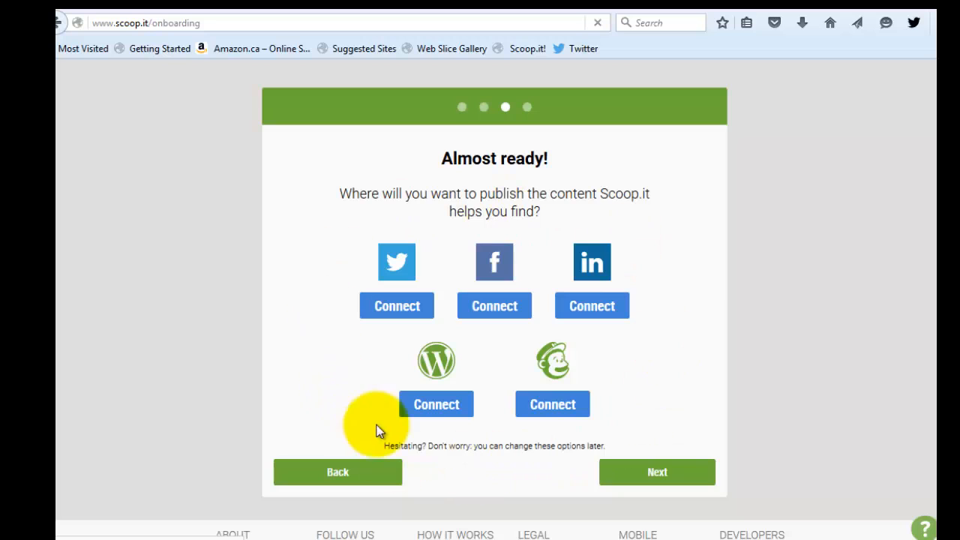
mouse_move(600, 222)
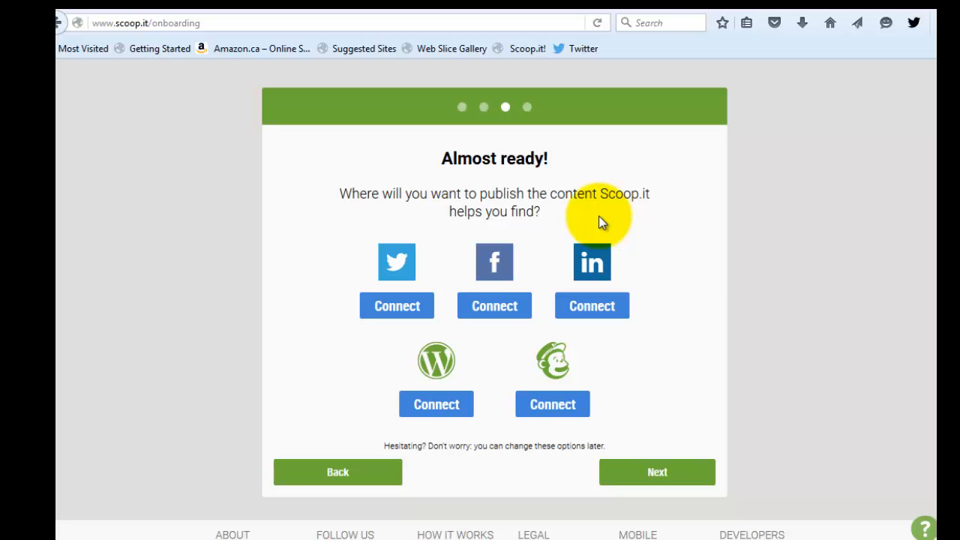
mouse_move(399, 397)
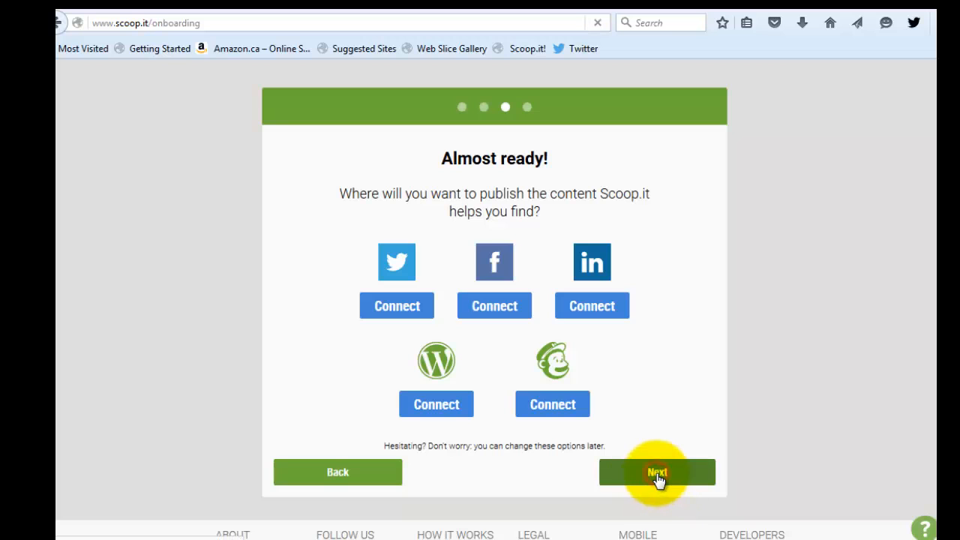
Step: Skip publishing connections and the topic-is-up notice, then request suggested content
left_click(657, 472)
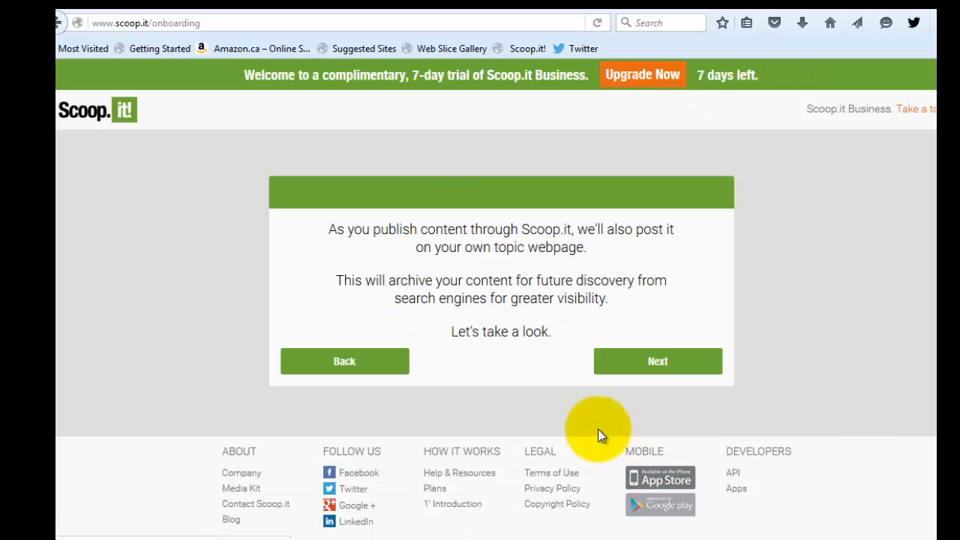
mouse_move(464, 230)
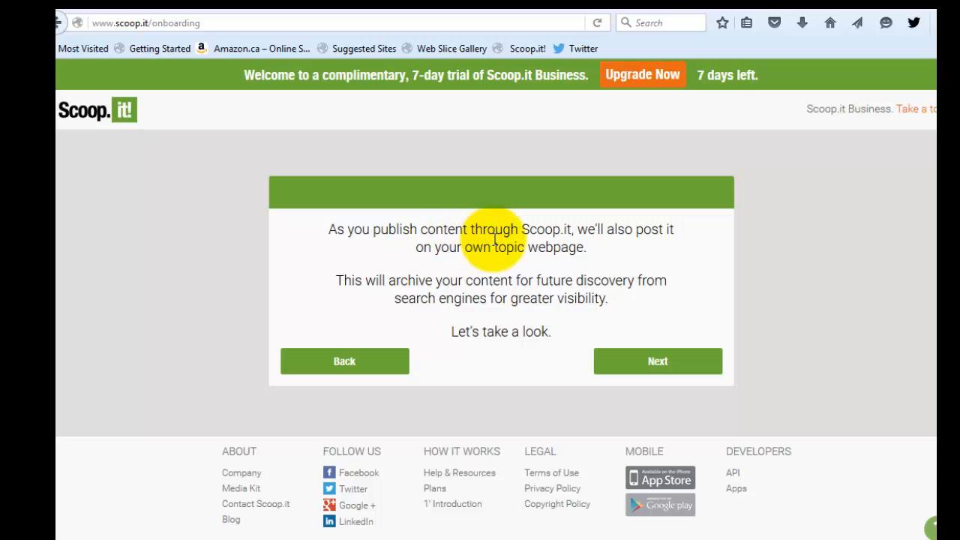
mouse_move(496, 264)
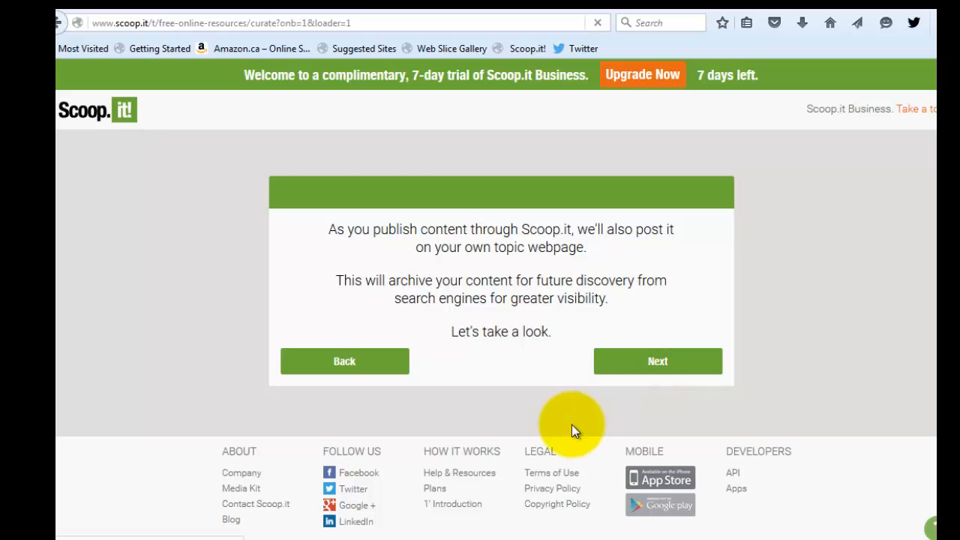
left_click(657, 361)
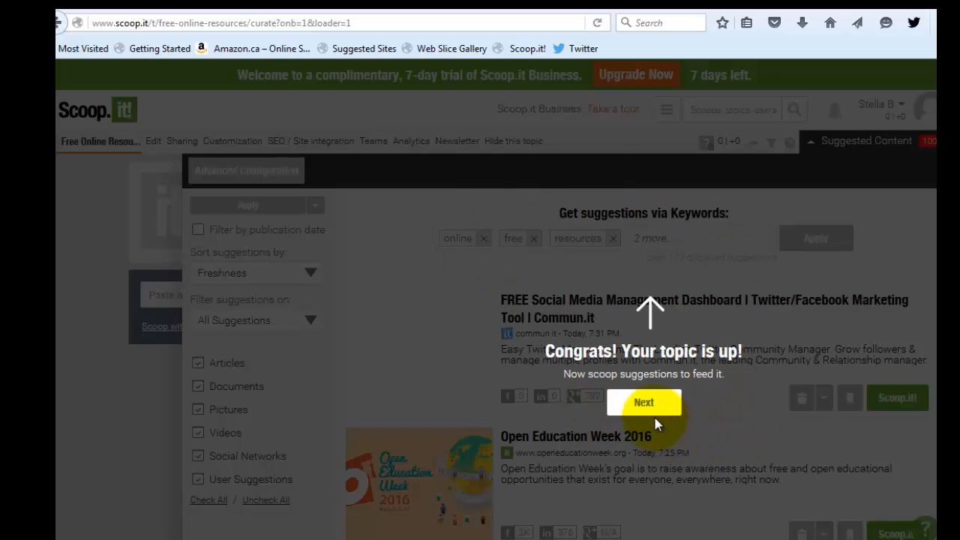
left_click(644, 402)
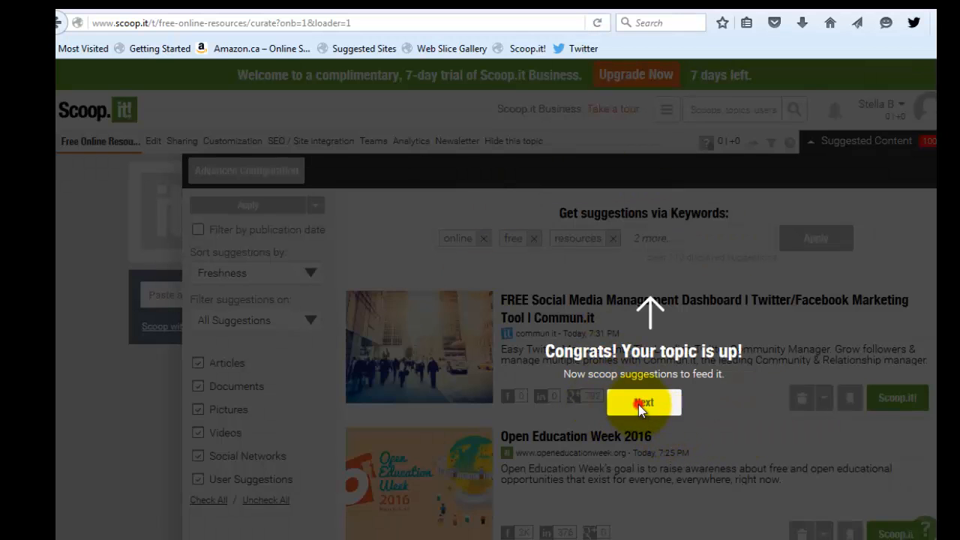
left_click(643, 402)
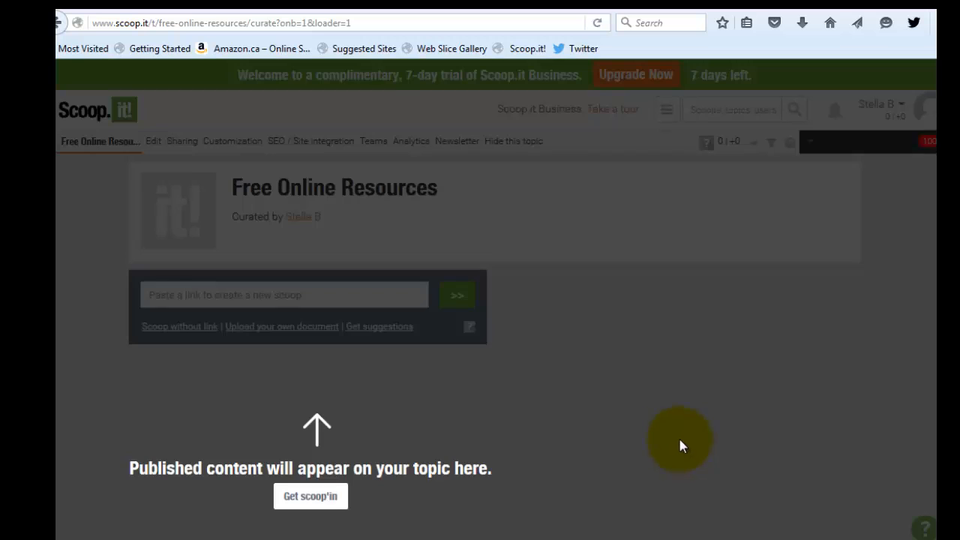
left_click(379, 325)
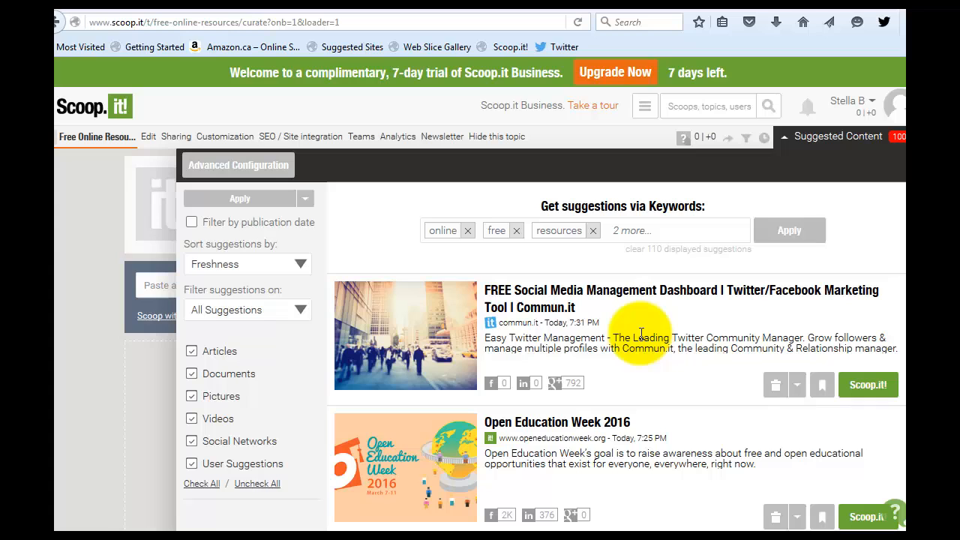
mouse_move(672, 325)
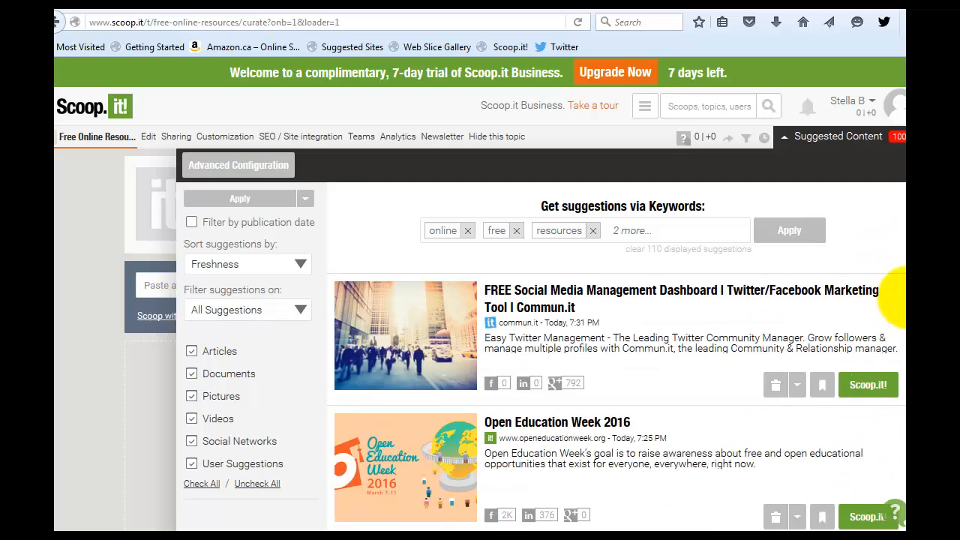
scroll("down", 3)
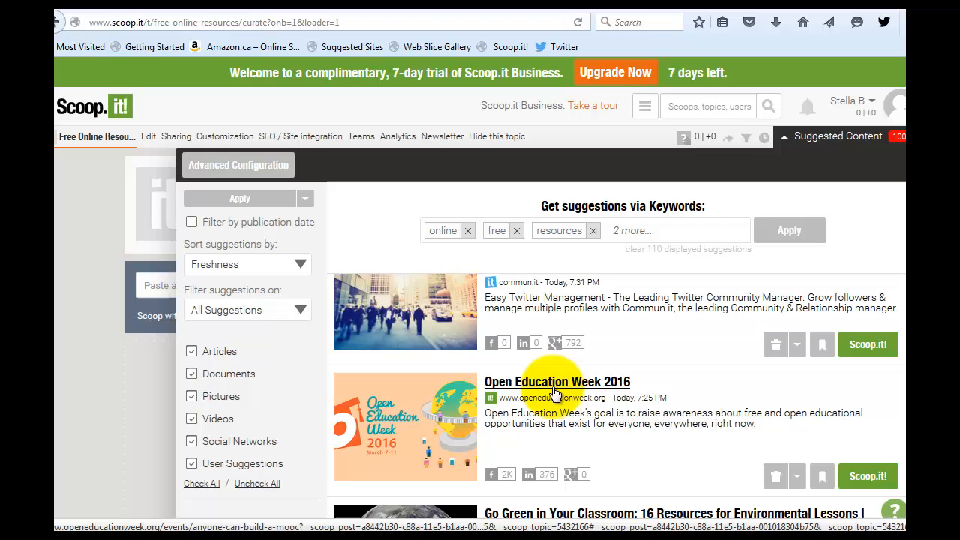
left_click(556, 382)
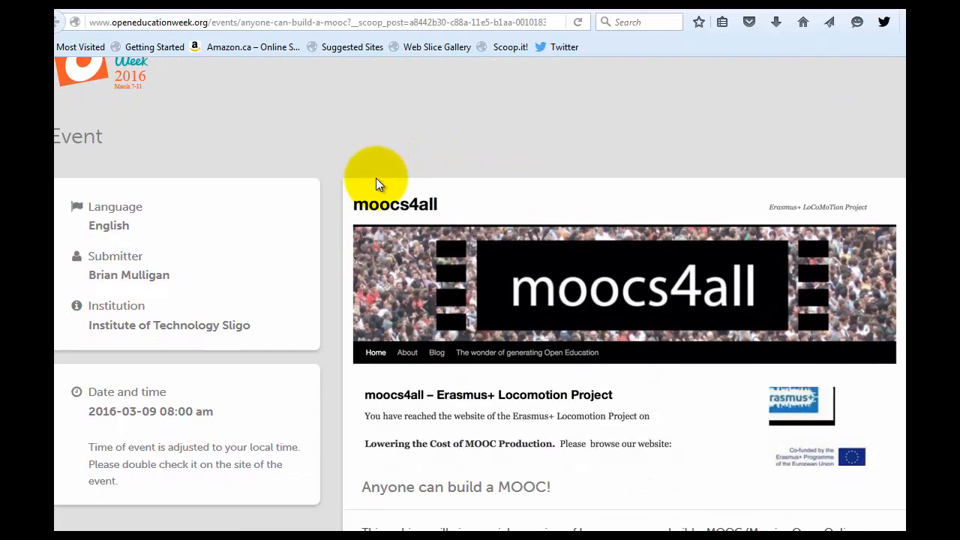
scroll("down", 3)
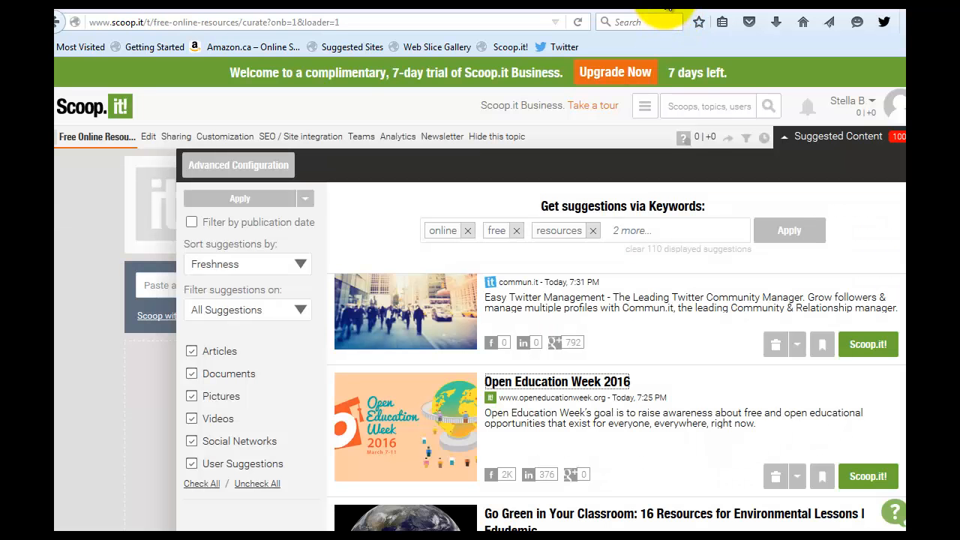
mouse_move(509, 445)
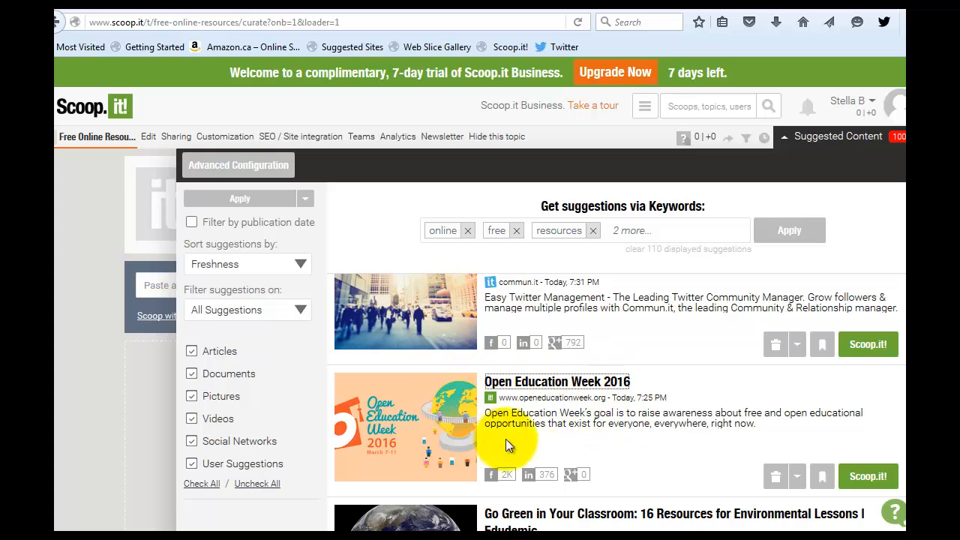
mouse_move(846, 472)
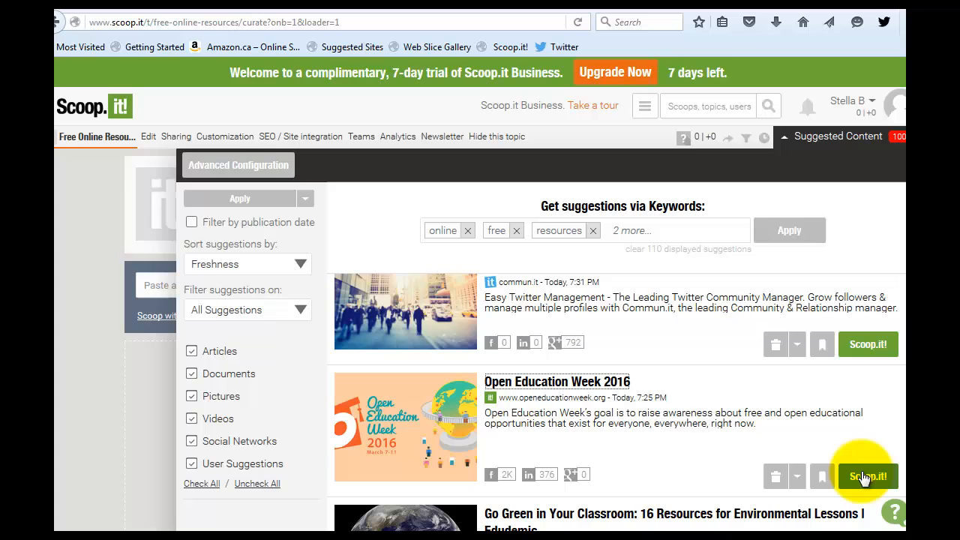
Step: Start scooping the Open Education Week 2016 suggestion and open its insight editor
left_click(868, 476)
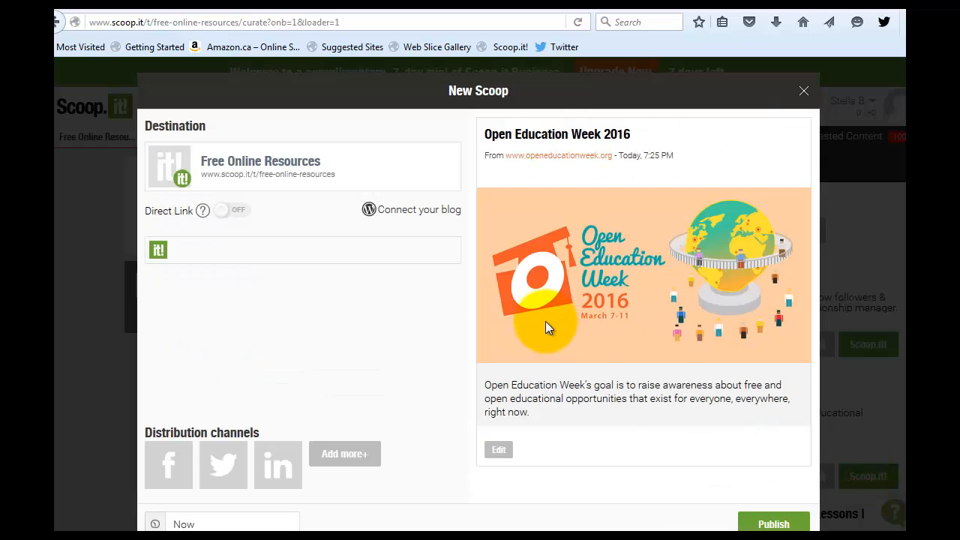
left_click(263, 250)
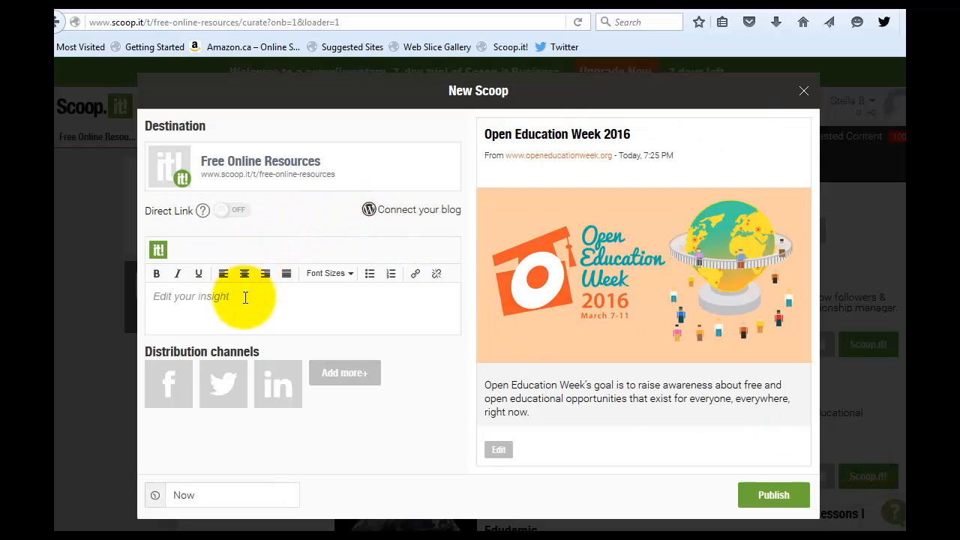
left_click(248, 297)
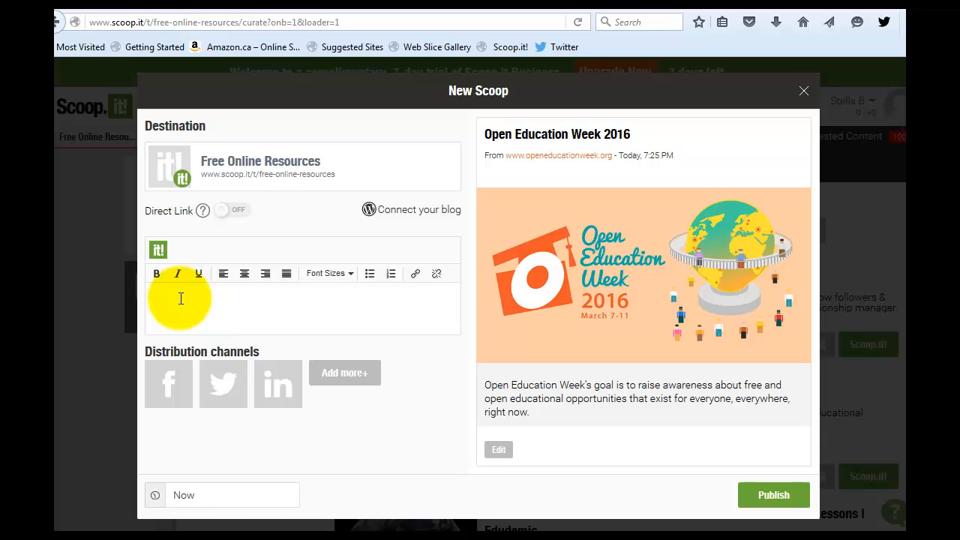
mouse_move(181, 304)
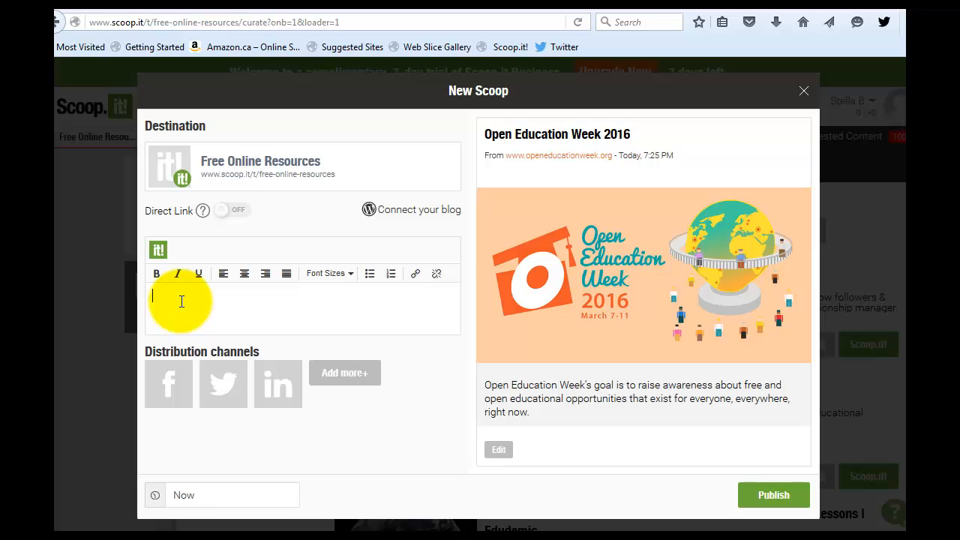
mouse_move(463, 284)
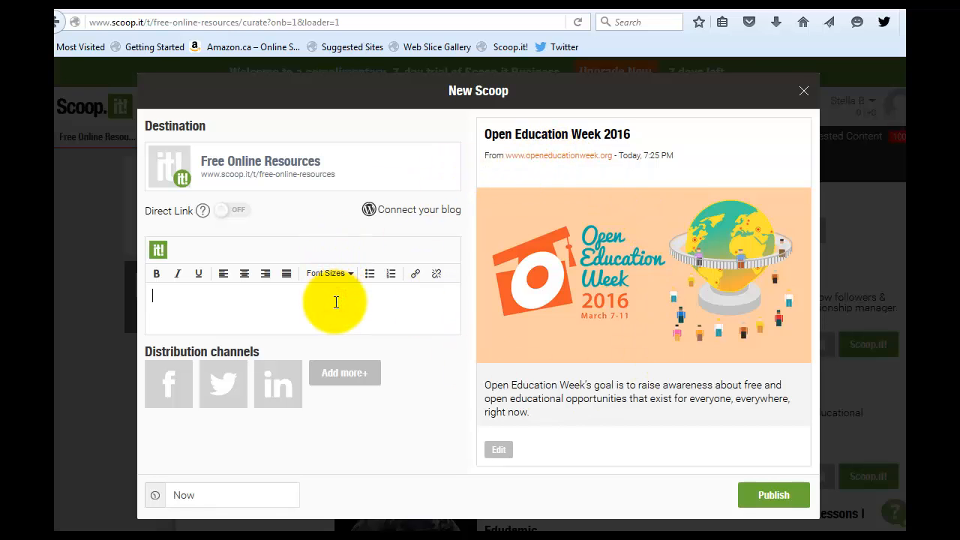
Step: Write an insight about free materials for students and professionals, then publish
type("Open")
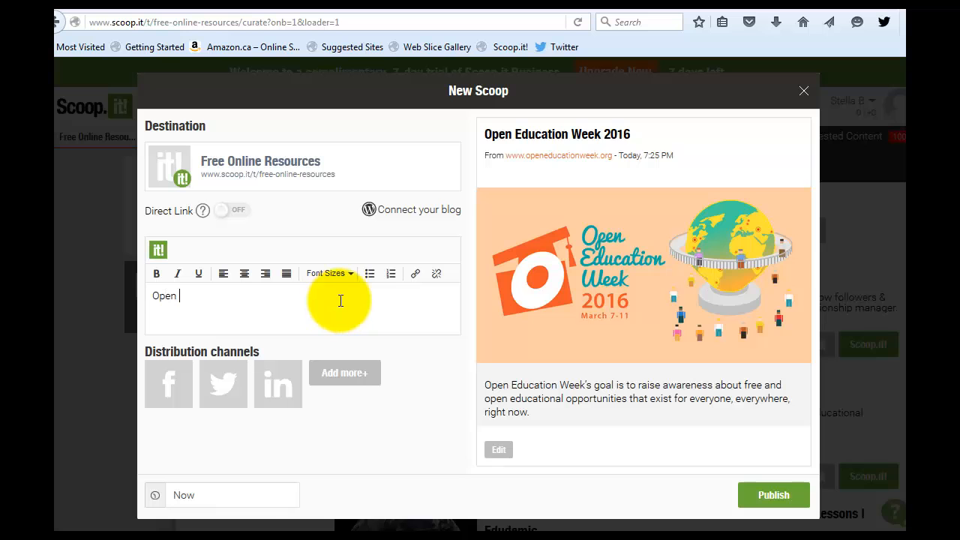
type("Educational resour")
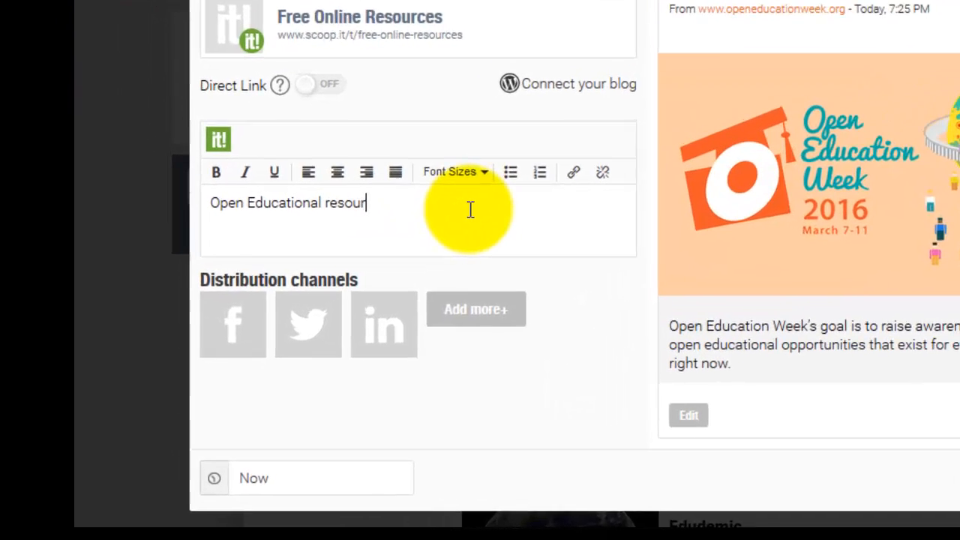
type("ces may tie into")
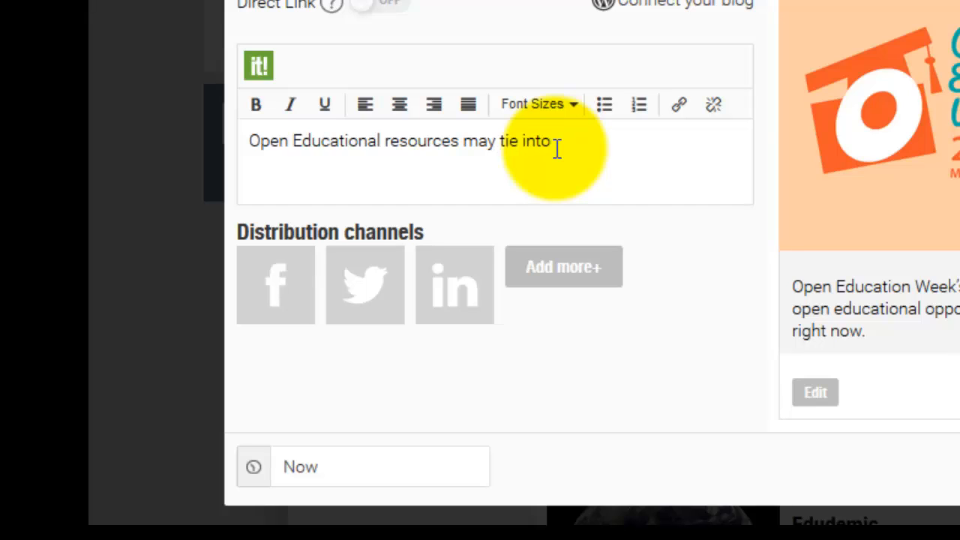
type("my final project")
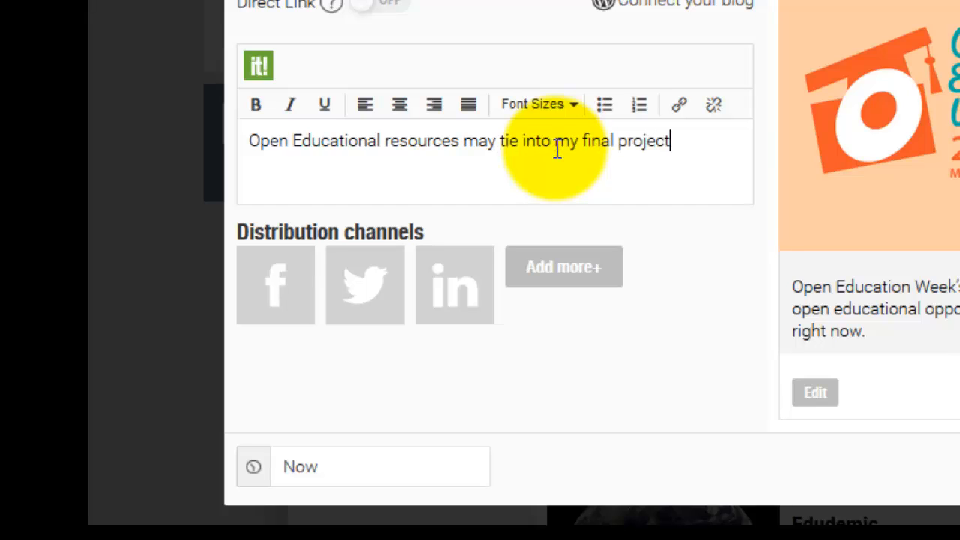
type("because")
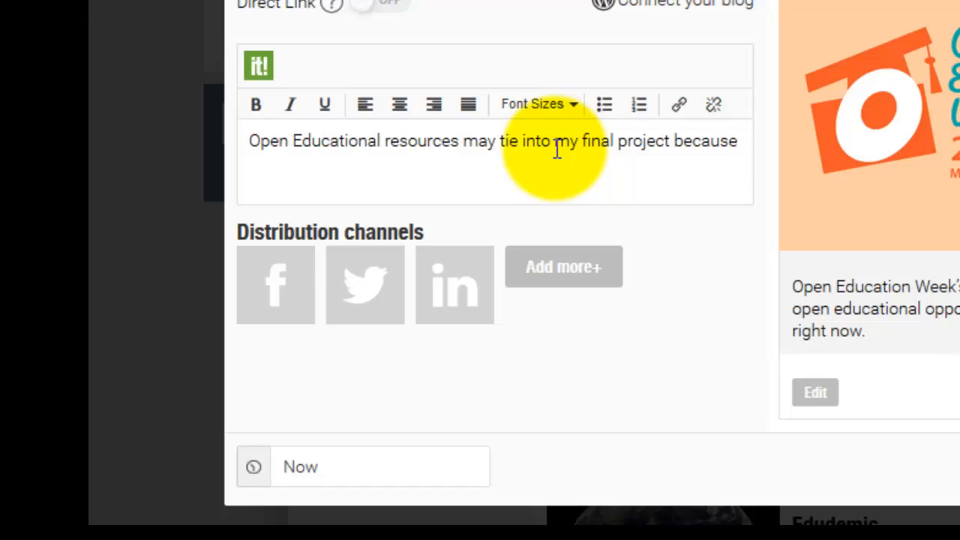
type("it's all a")
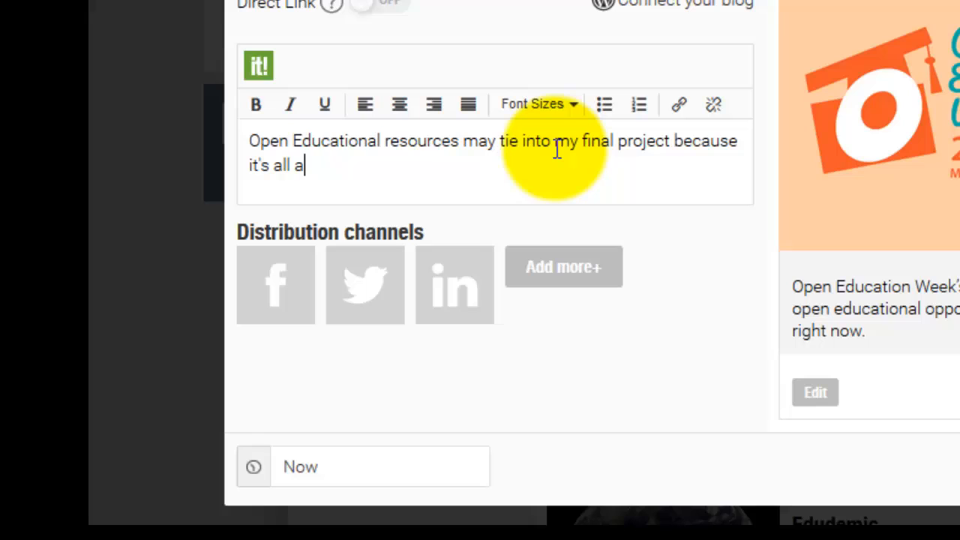
type("bouty")
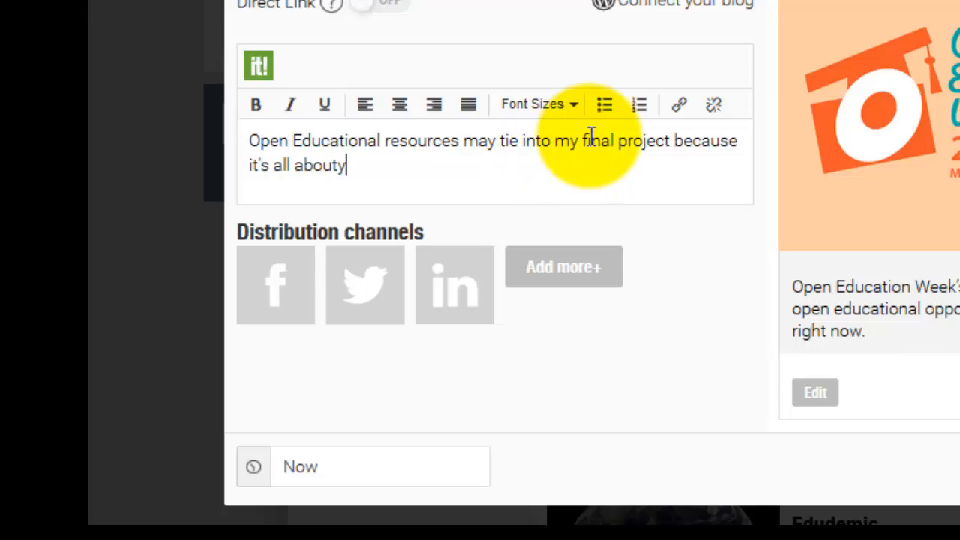
type("free ma")
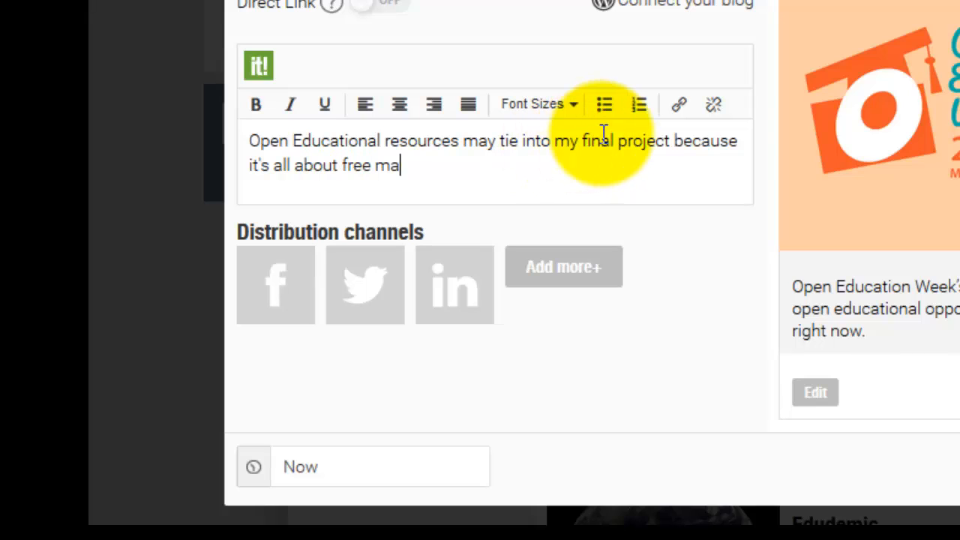
type("terials for students ande p")
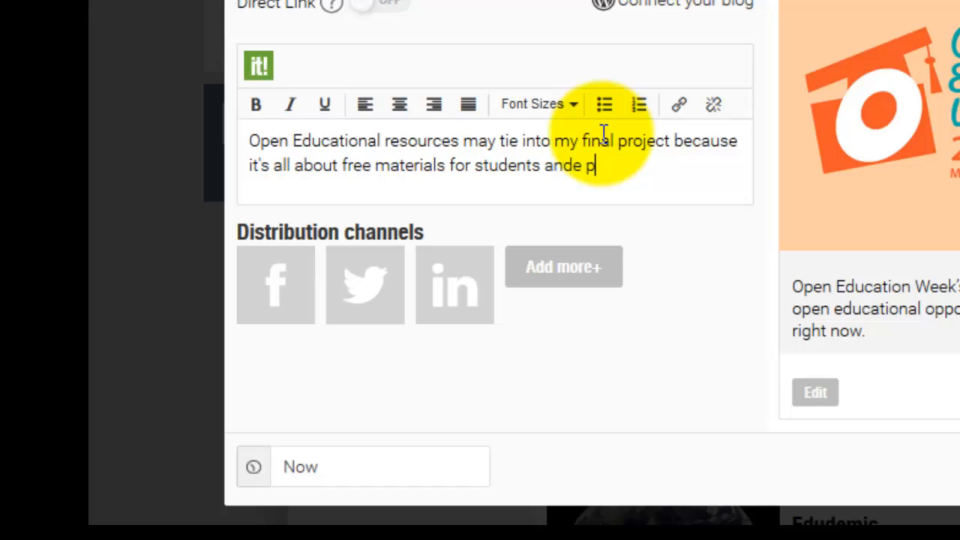
type("ro")
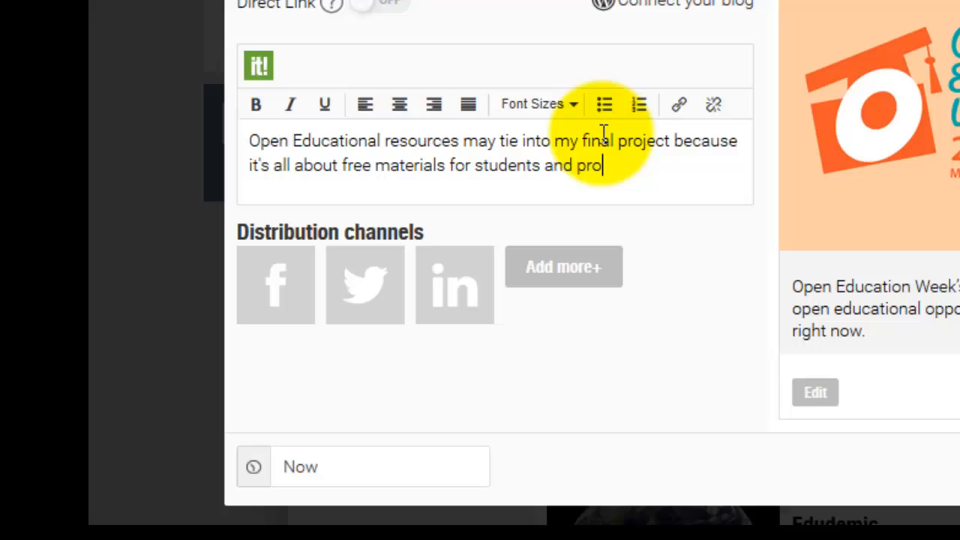
type("fessional.")
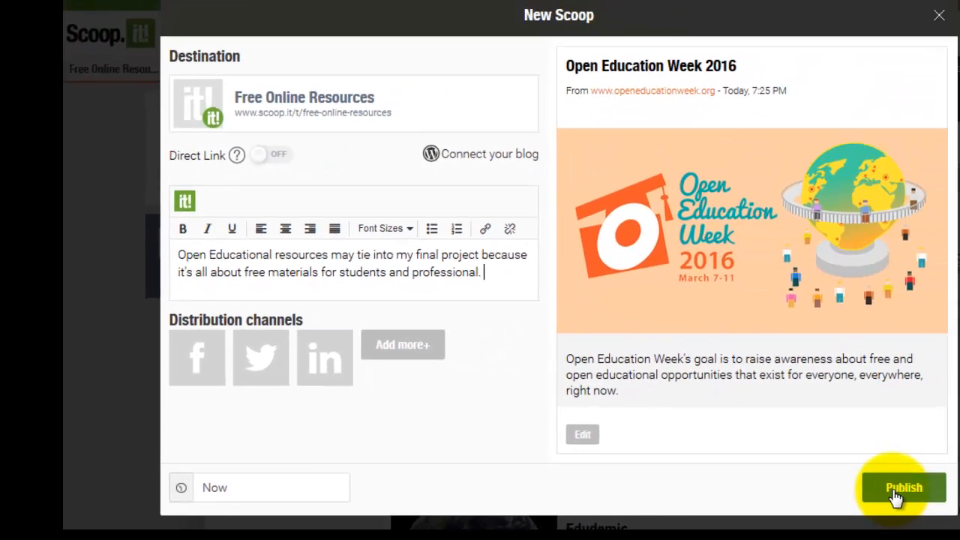
left_click(903, 487)
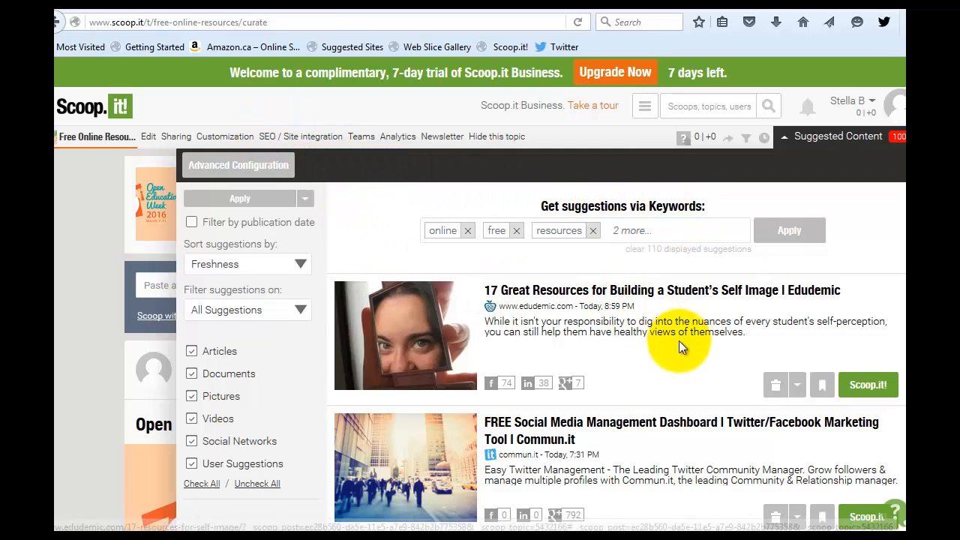
Step: Scroll through the Suggested Content list for the topic
scroll("down", 3)
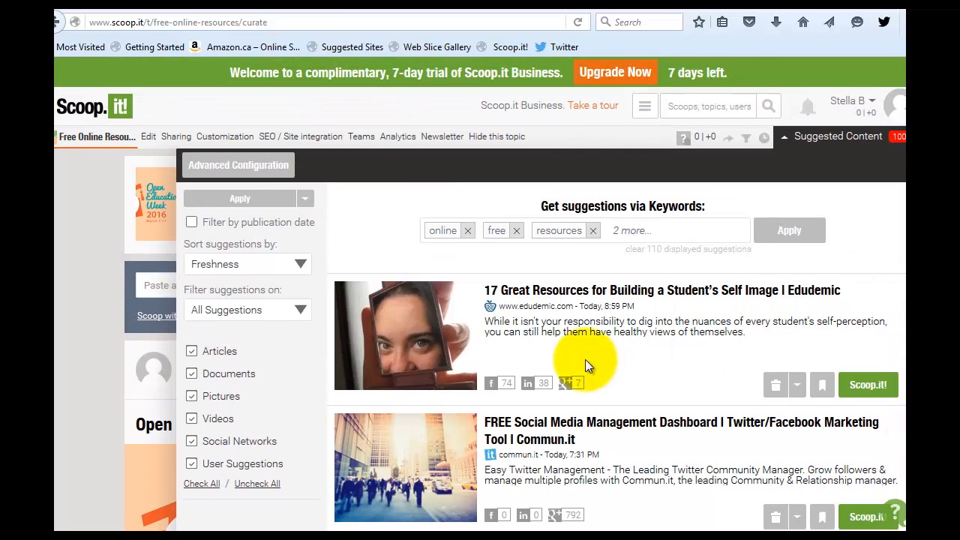
scroll("down", 3)
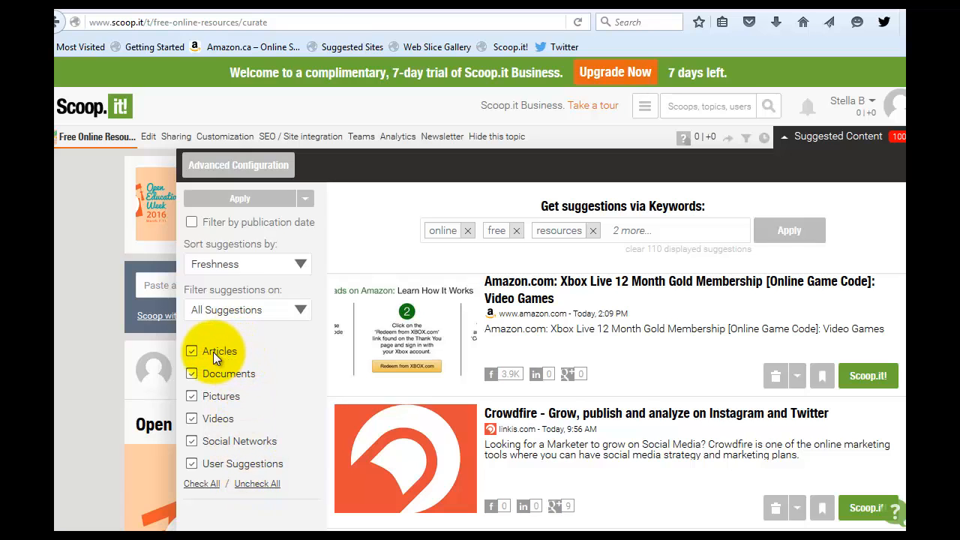
mouse_move(213, 364)
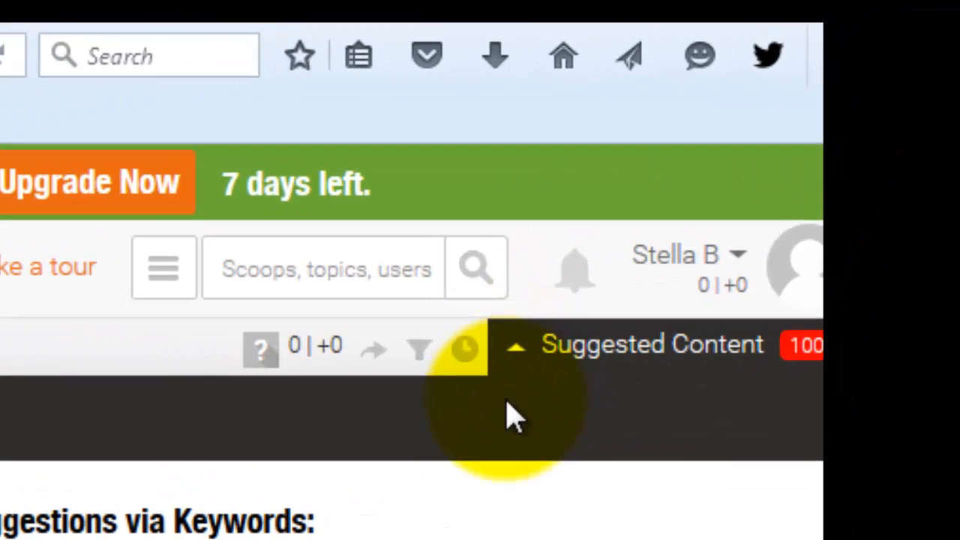
mouse_move(517, 360)
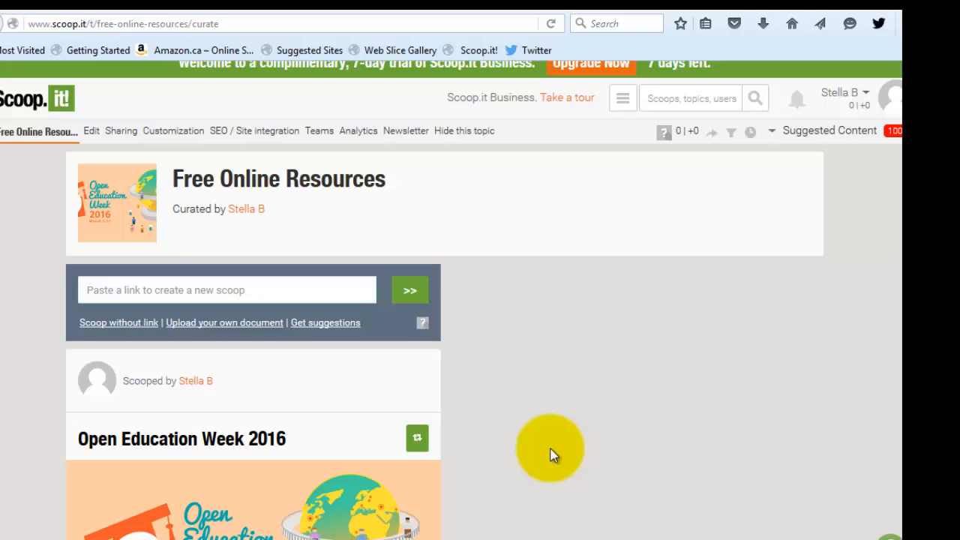
scroll("down", 3)
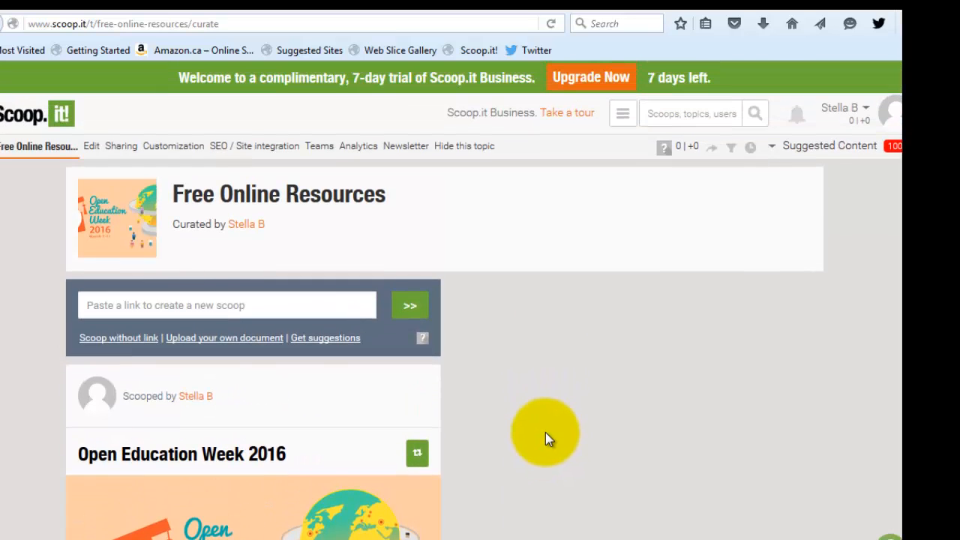
mouse_move(543, 420)
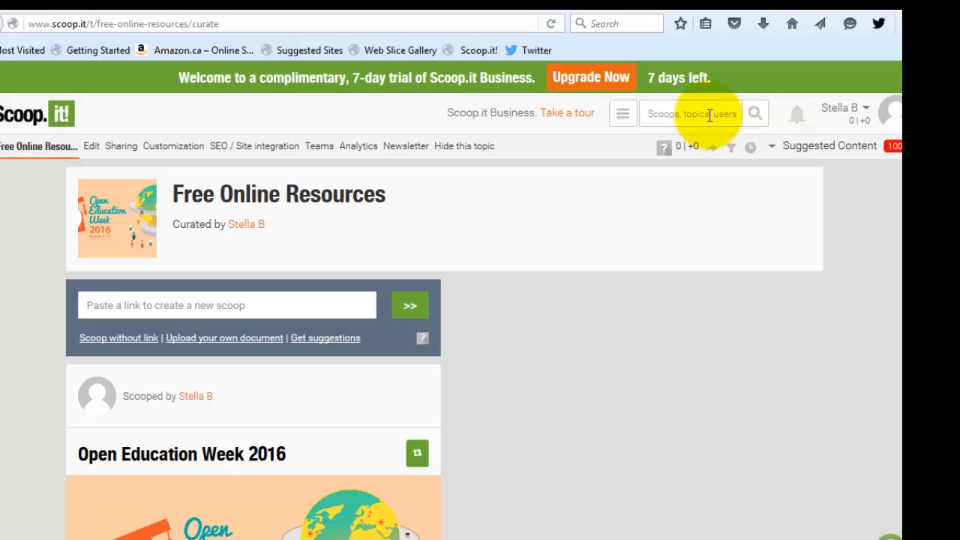
mouse_move(480, 195)
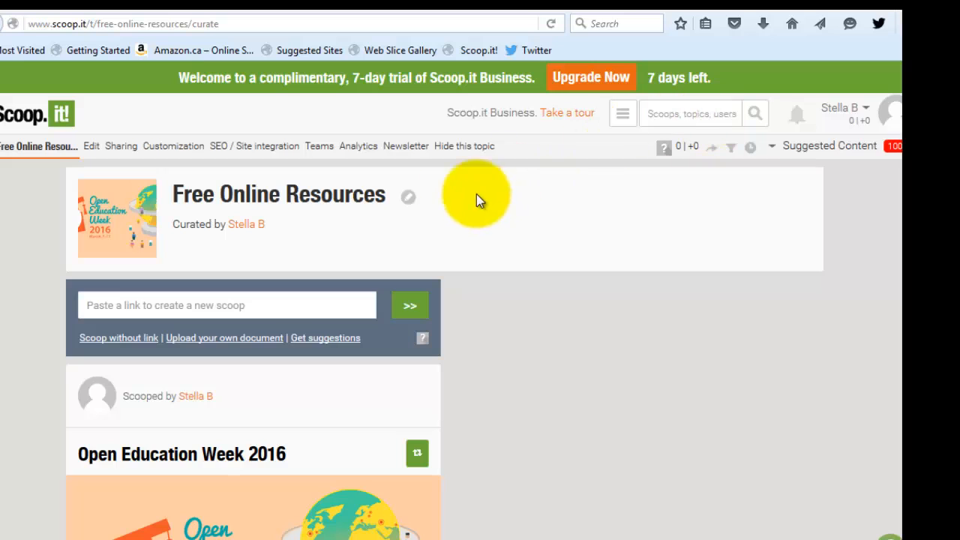
mouse_move(570, 397)
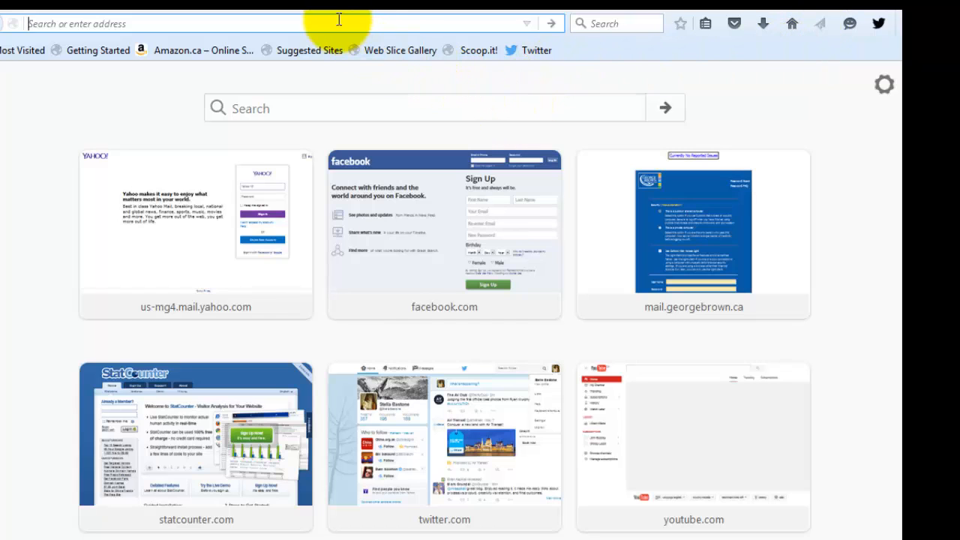
mouse_move(347, 38)
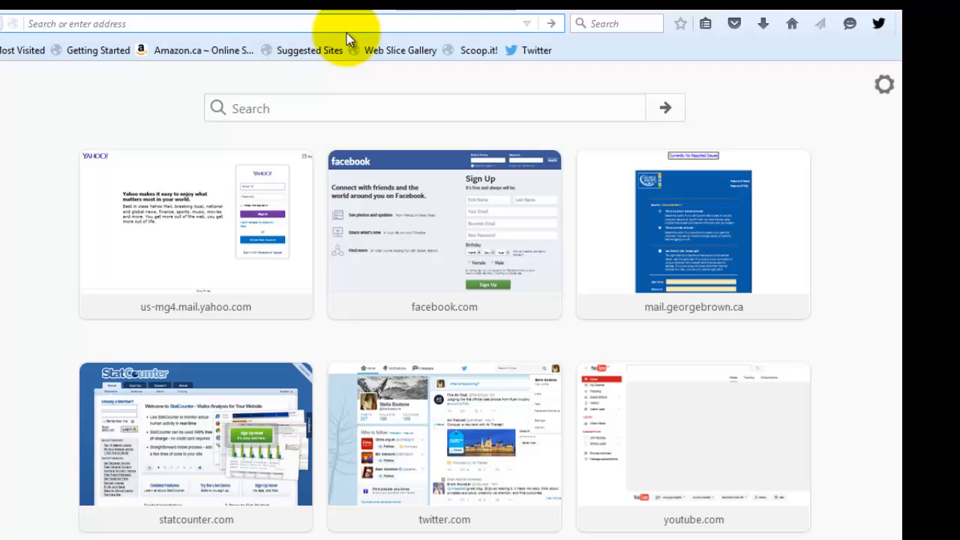
Step: Type 'free online resources' into a new Firefox tab's address bar
type("free online resources")
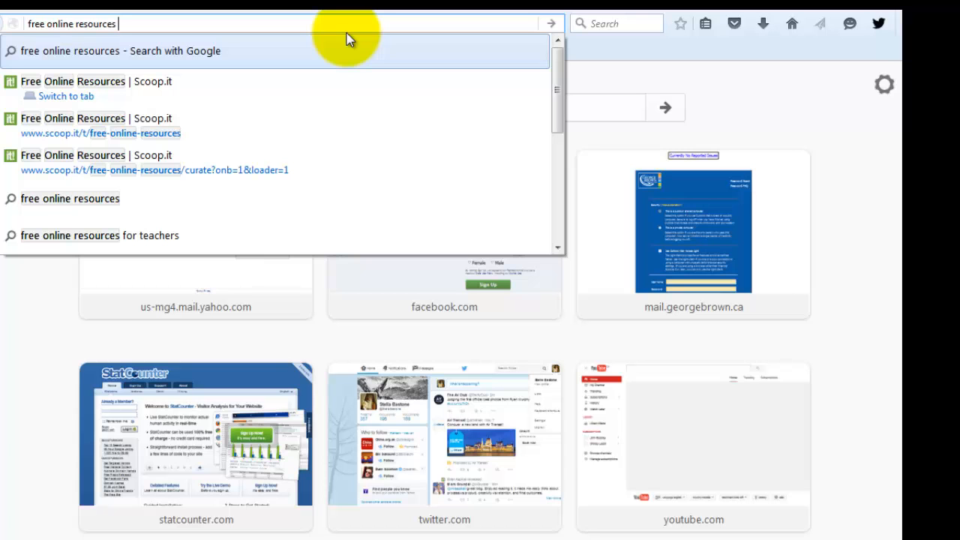
Step: Search for 'free online resources for college students' and scroll through the results
type("for college students")
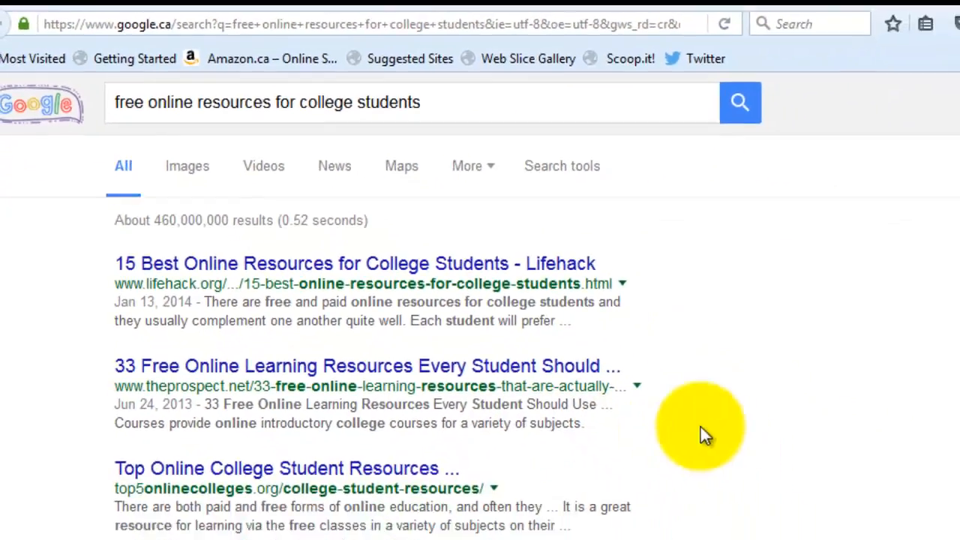
scroll("down", 3)
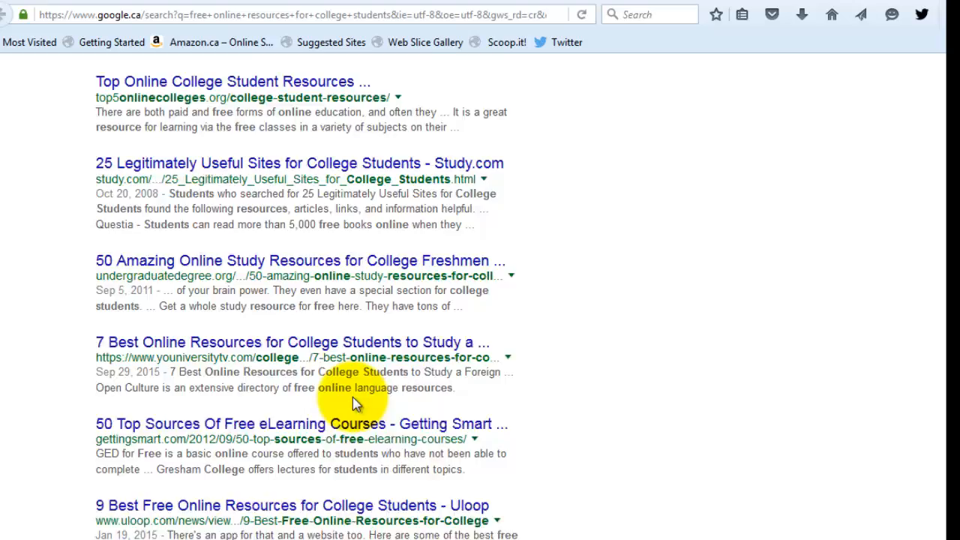
scroll("down", 3)
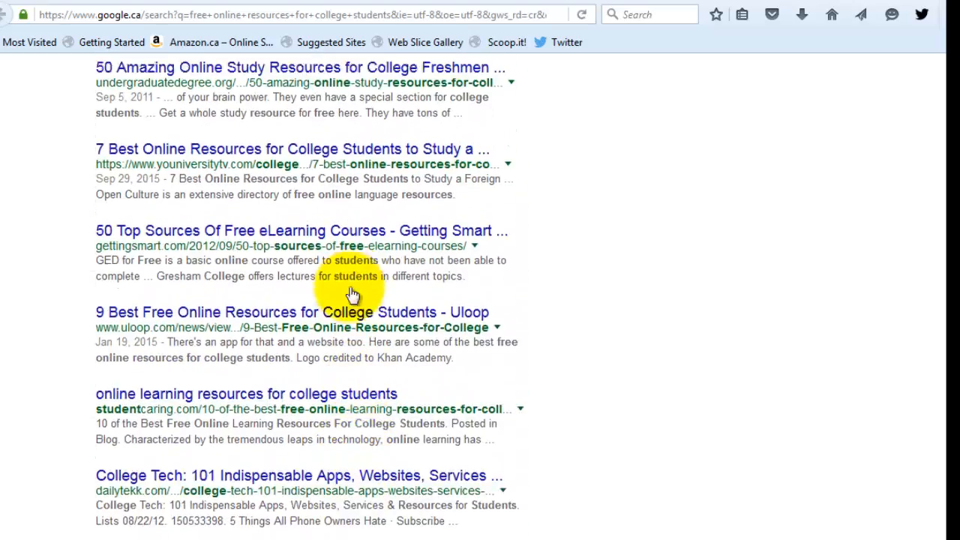
scroll("down", 3)
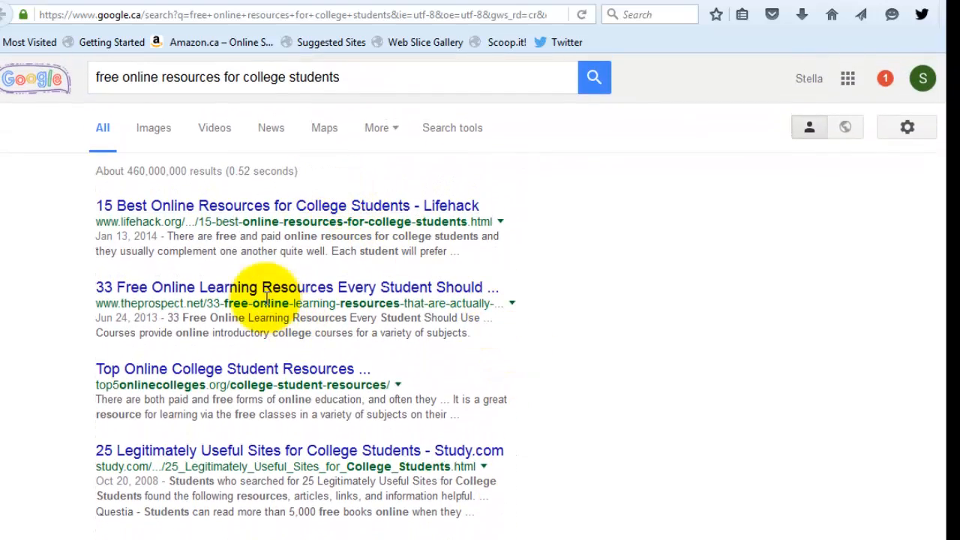
mouse_move(165, 213)
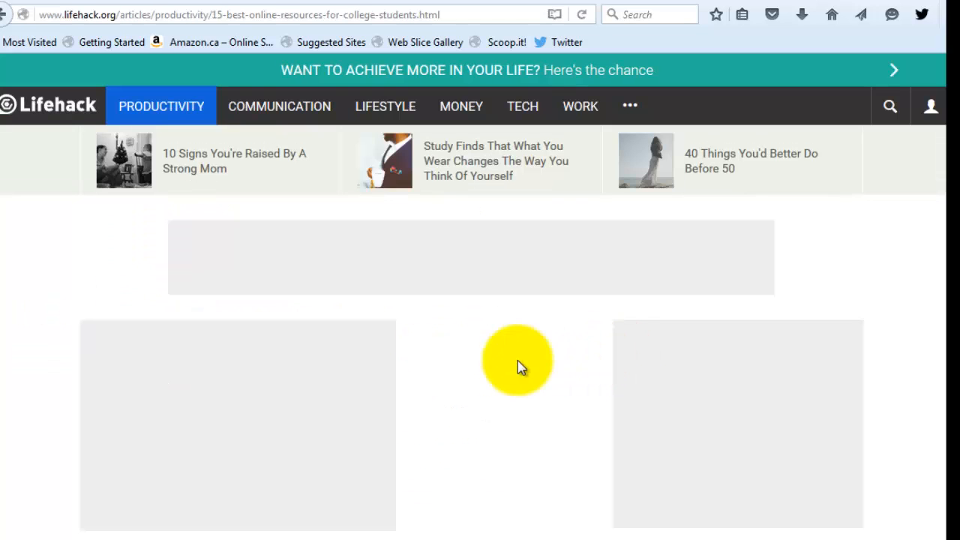
scroll("down", 3)
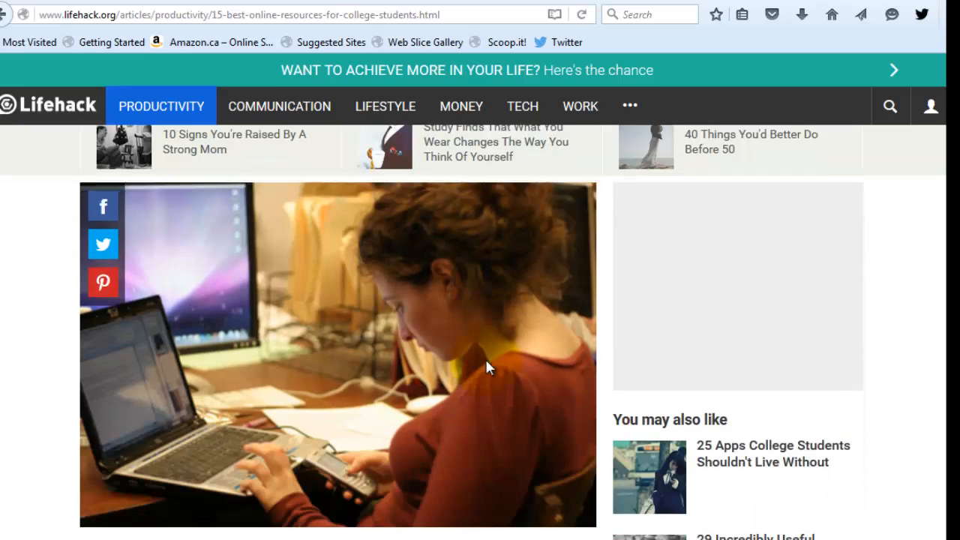
scroll("down", 3)
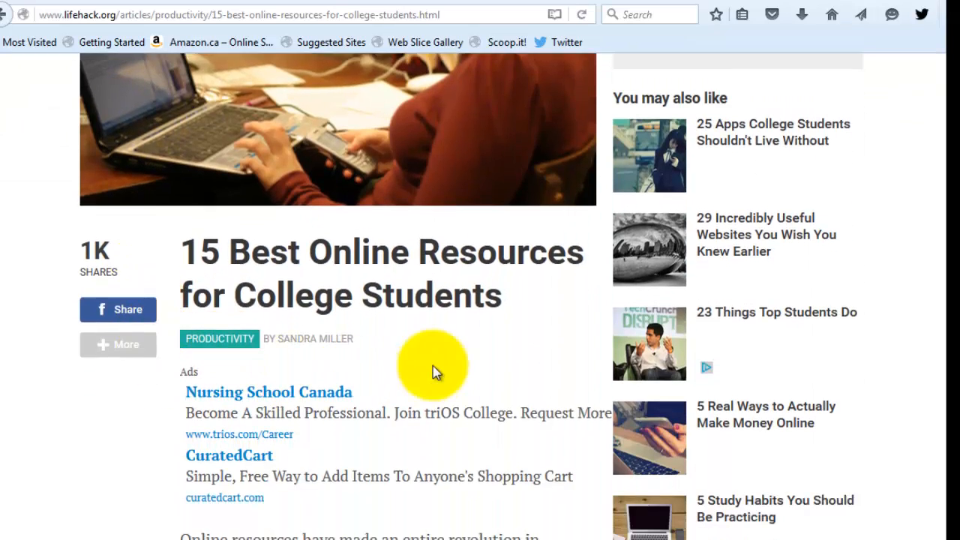
scroll("down", 3)
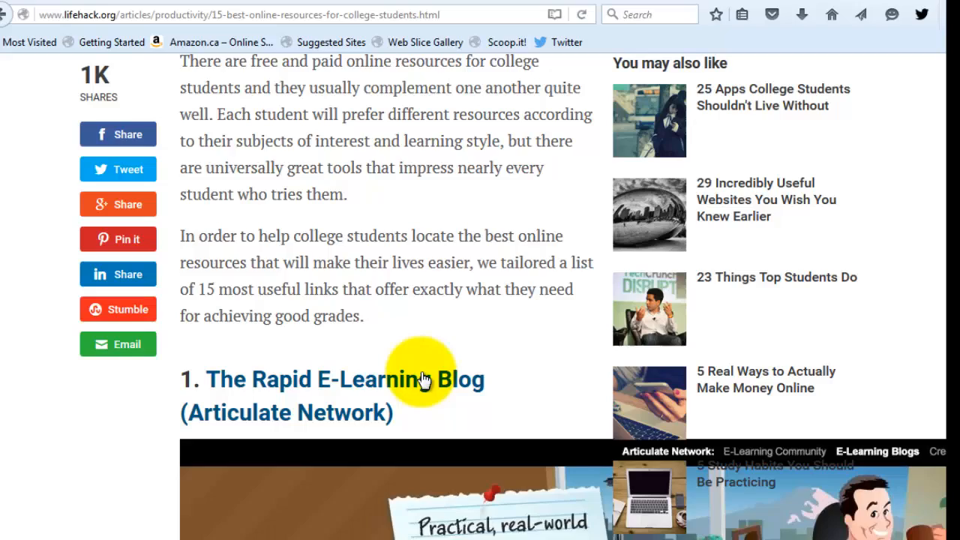
scroll("down", 3)
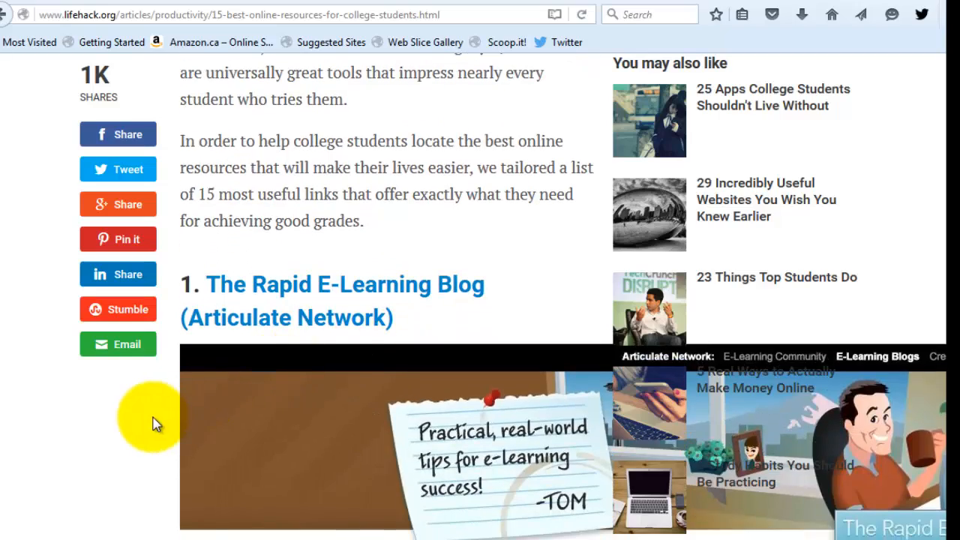
scroll("down", 3)
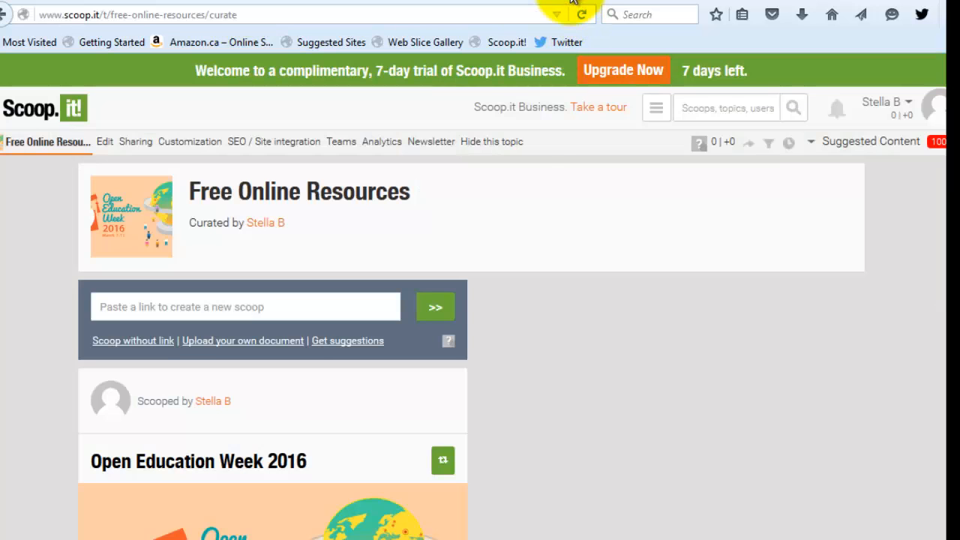
mouse_move(283, 392)
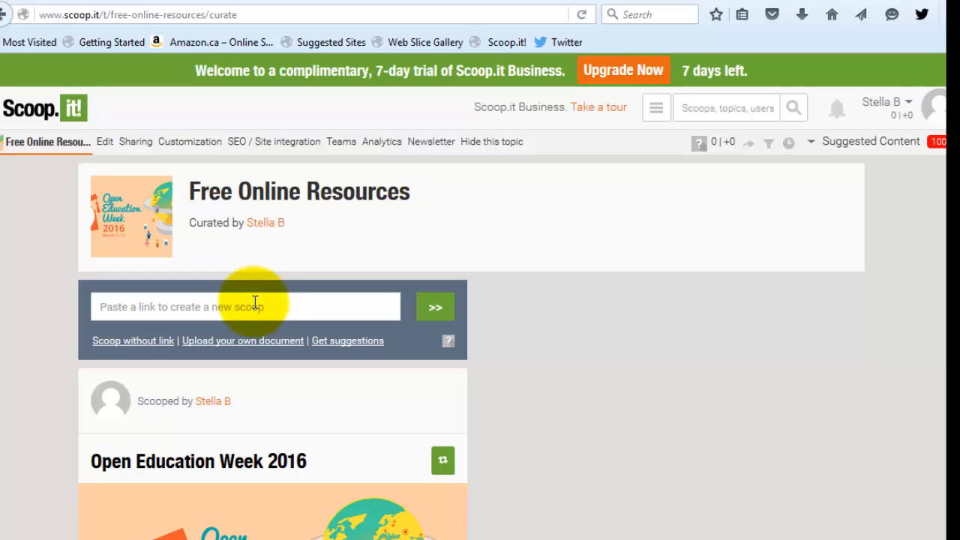
mouse_move(292, 307)
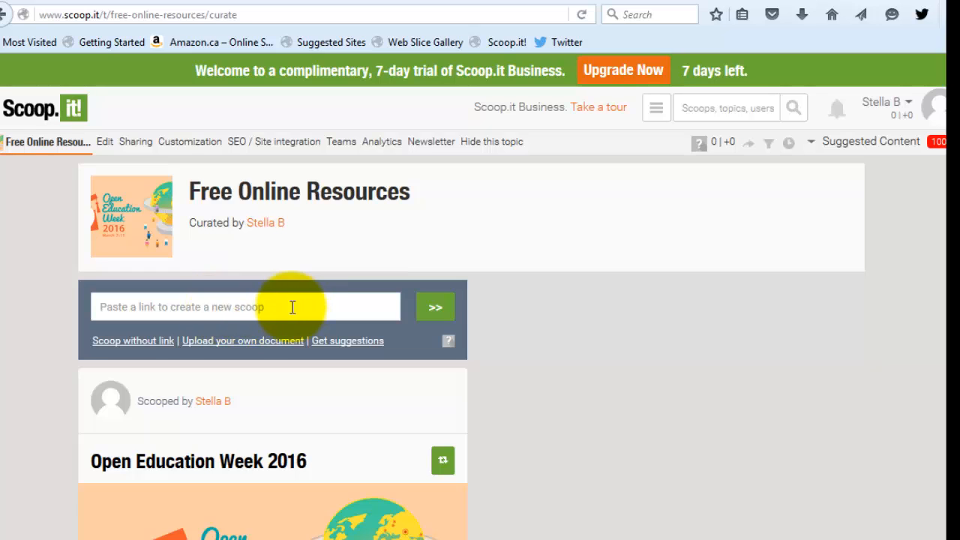
mouse_move(265, 311)
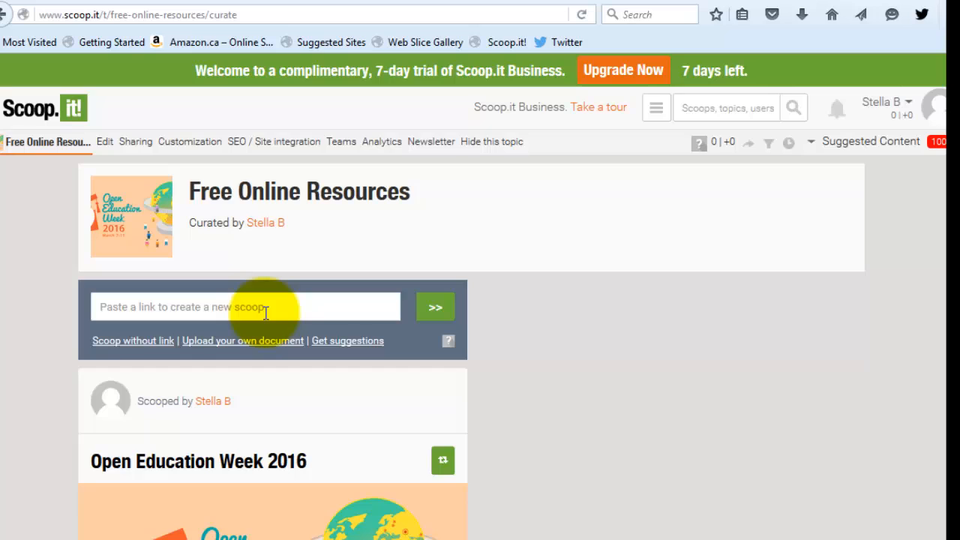
mouse_move(249, 307)
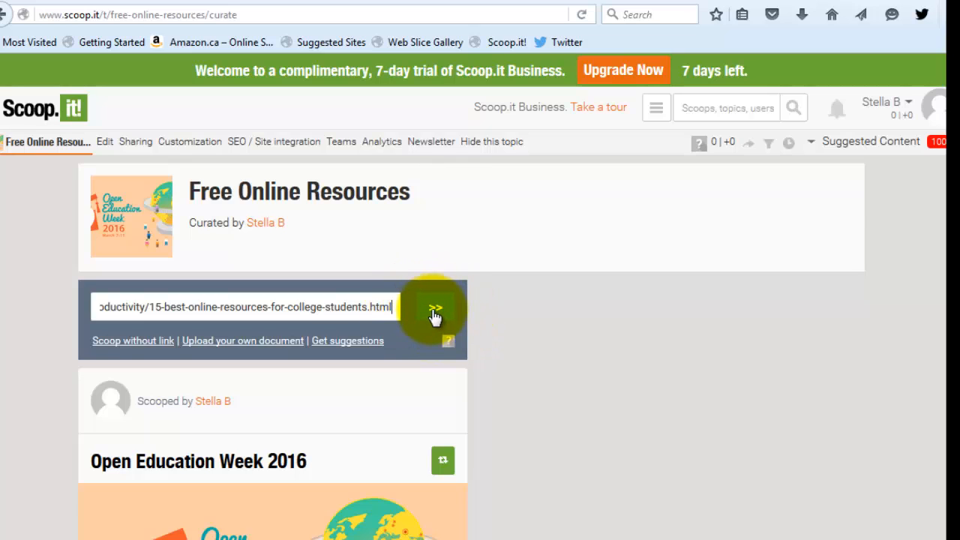
Step: Submit the pasted Lifehack article link to open a New Scoop form
left_click(435, 307)
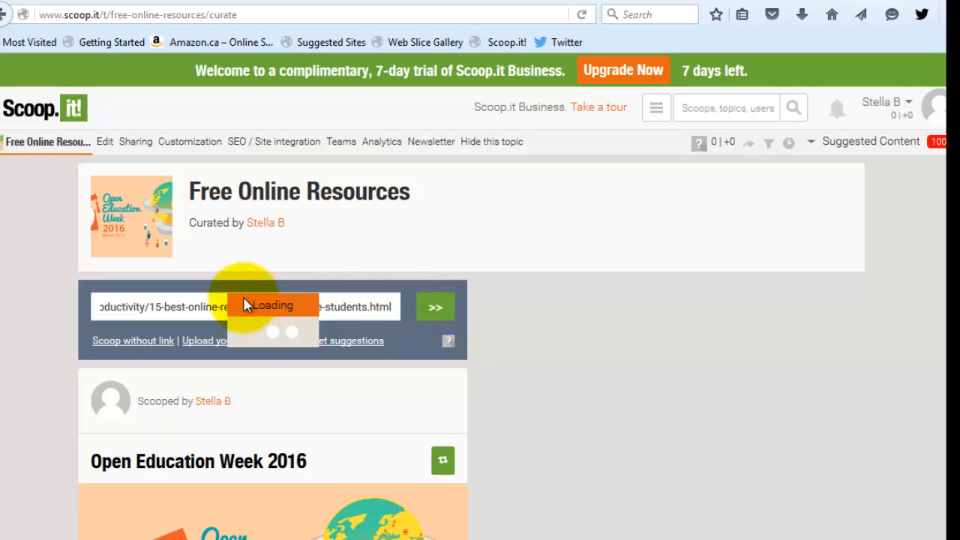
left_click(435, 307)
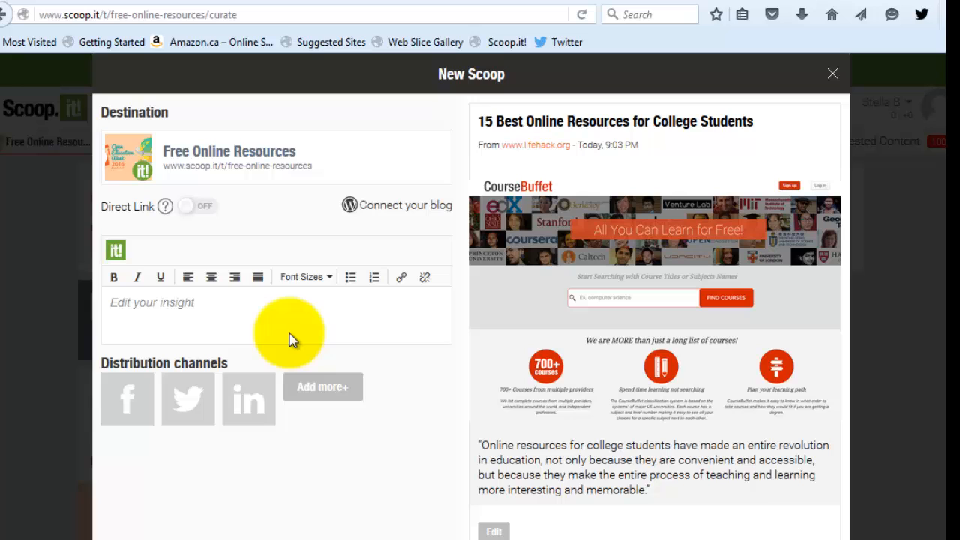
mouse_move(551, 436)
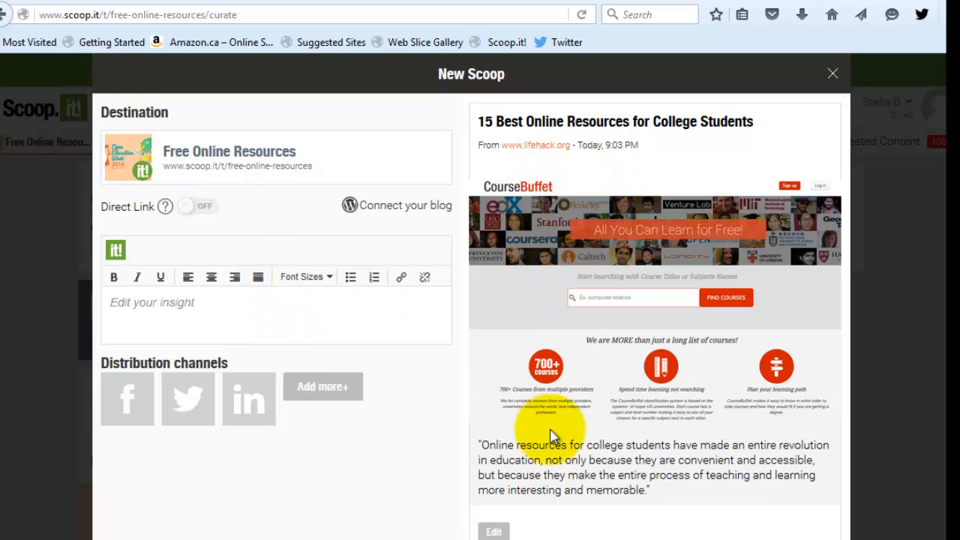
mouse_move(574, 141)
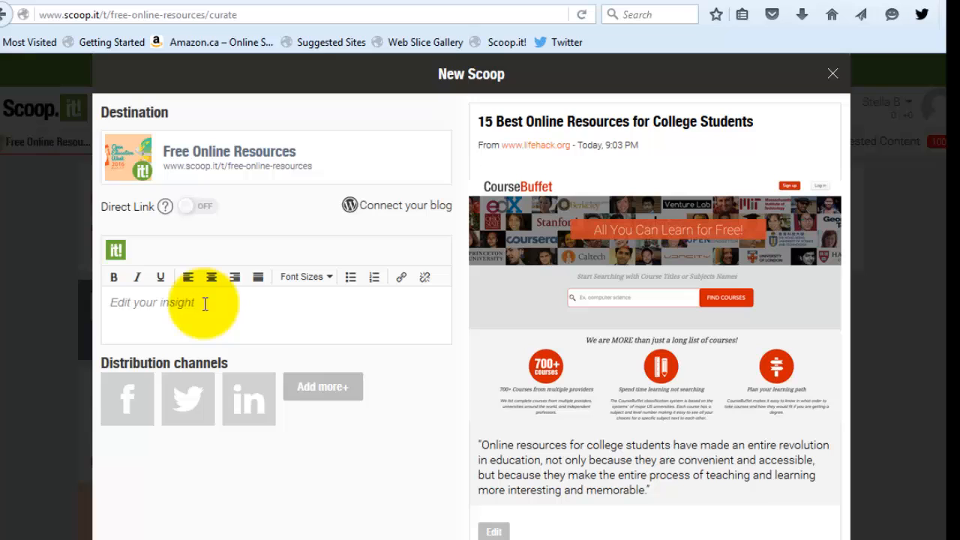
Step: Caption the Lifehack scoop 'This resource is specifically geared for college students' and publish it
type("This resource is specifically ge")
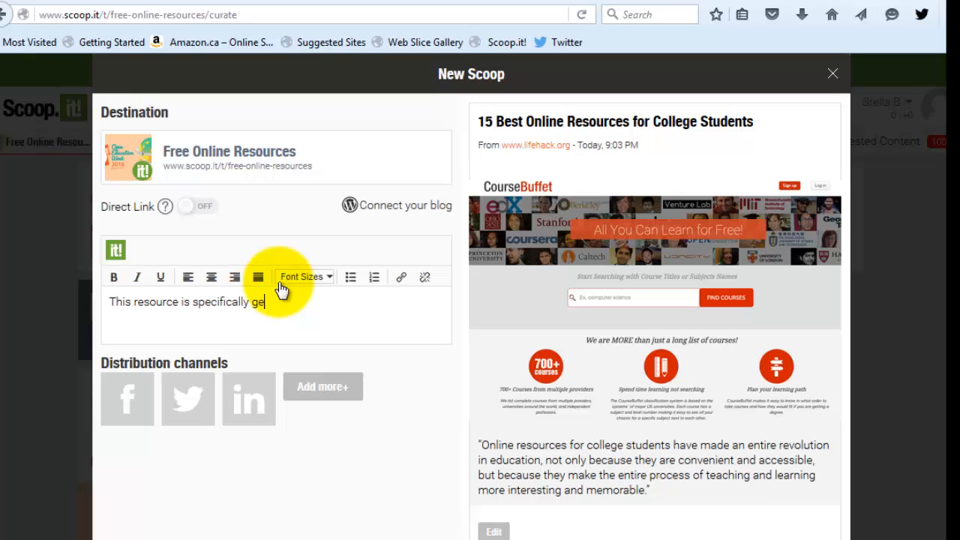
type("ared for college")
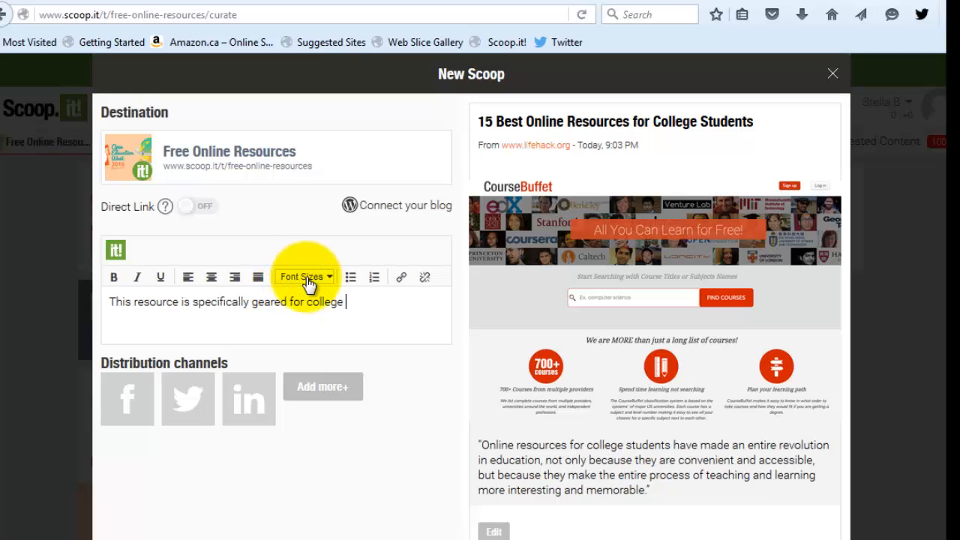
type("students")
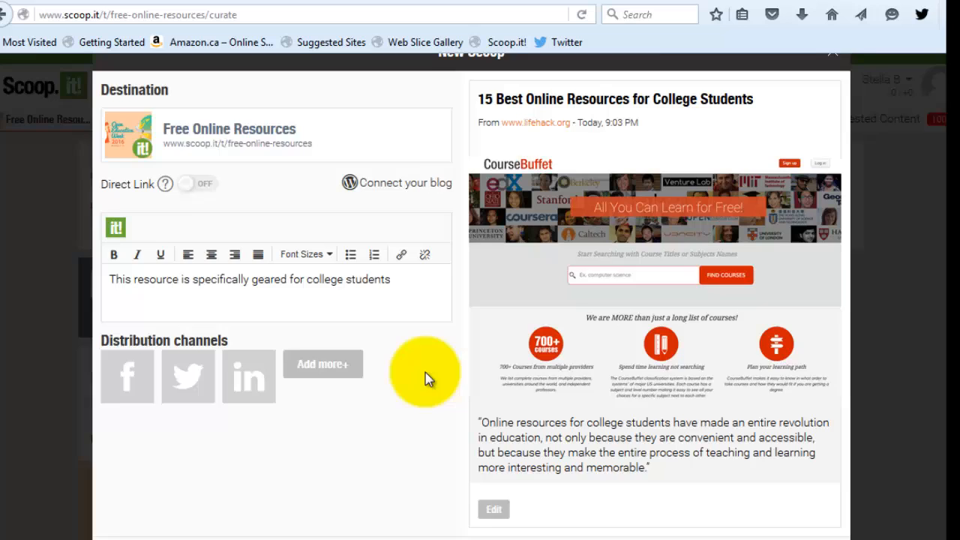
scroll("down", 3)
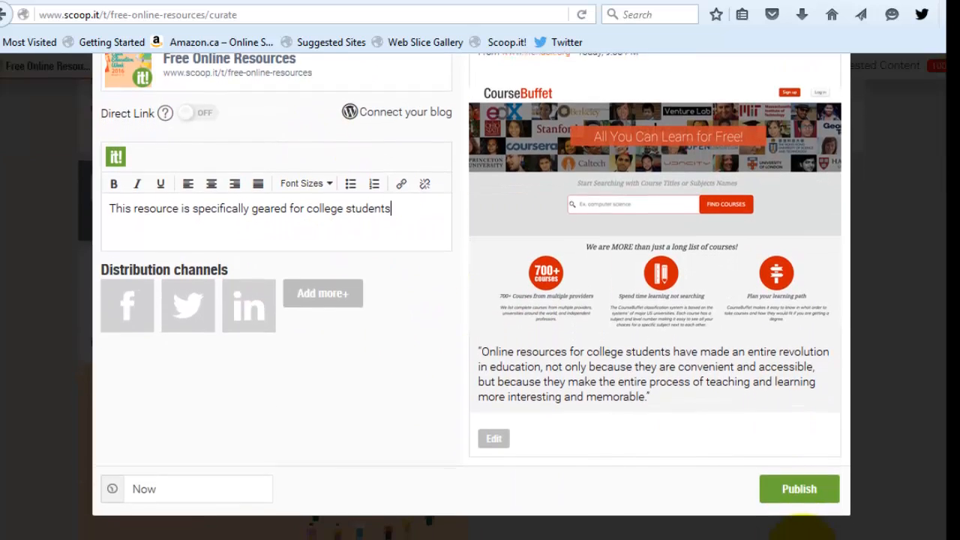
left_click(799, 489)
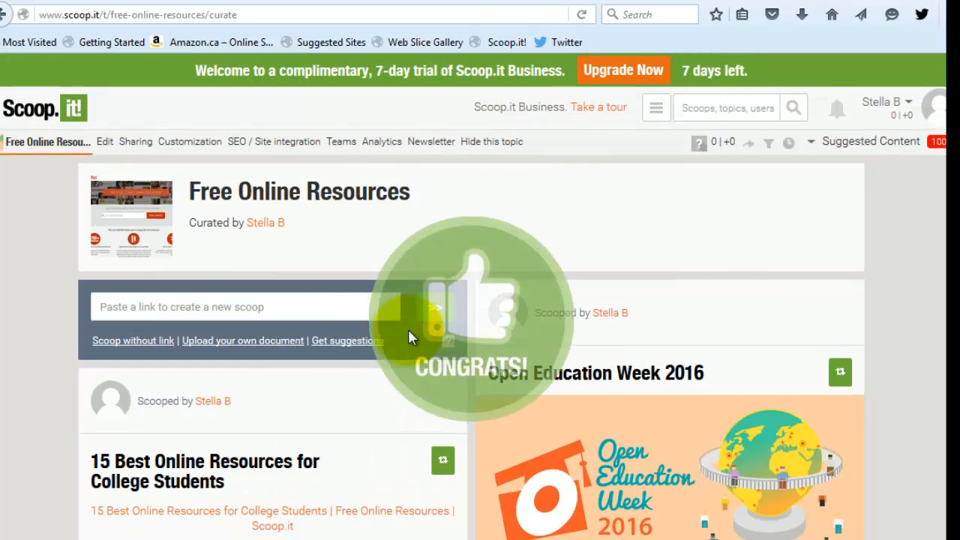
Step: Scroll the Free Online Resources page to view the new college-resources scoop
scroll("down", 3)
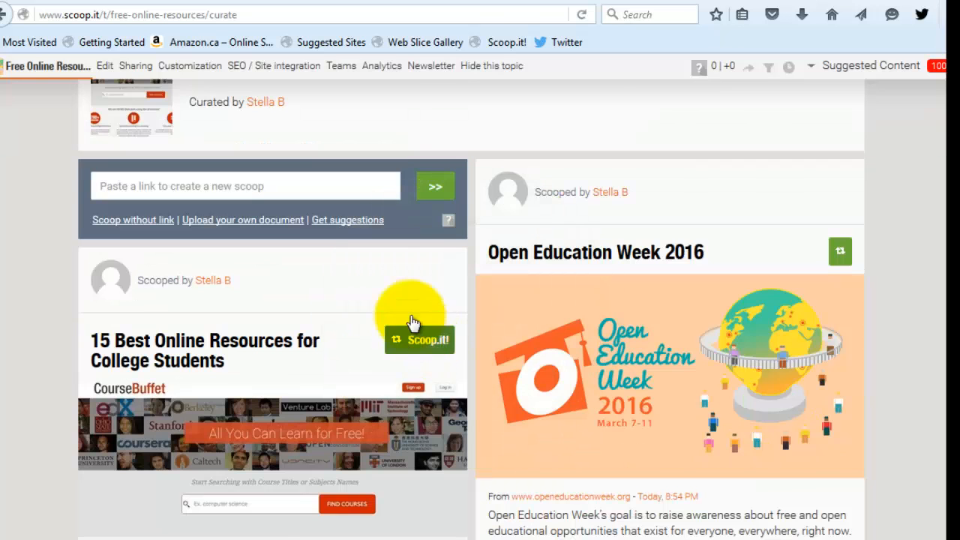
scroll("down", 3)
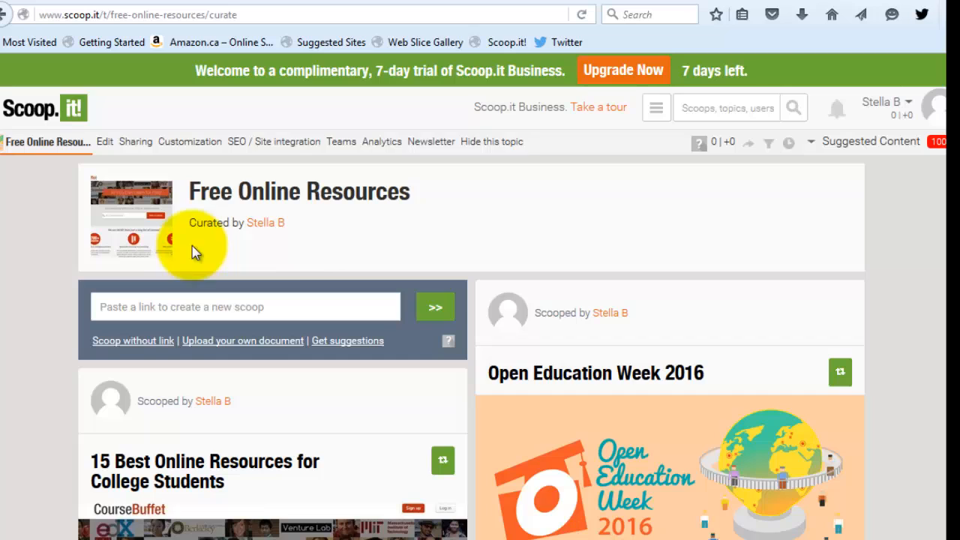
mouse_move(857, 164)
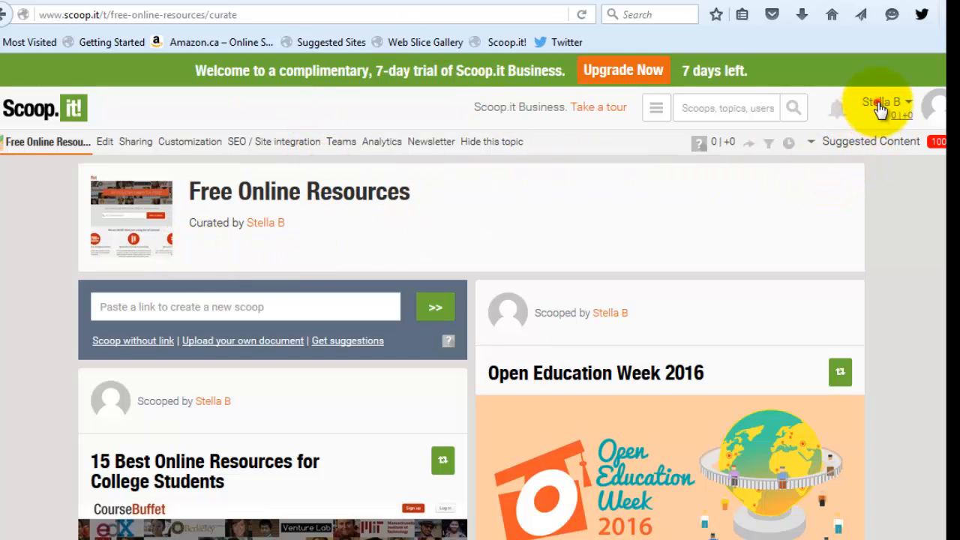
left_click(882, 102)
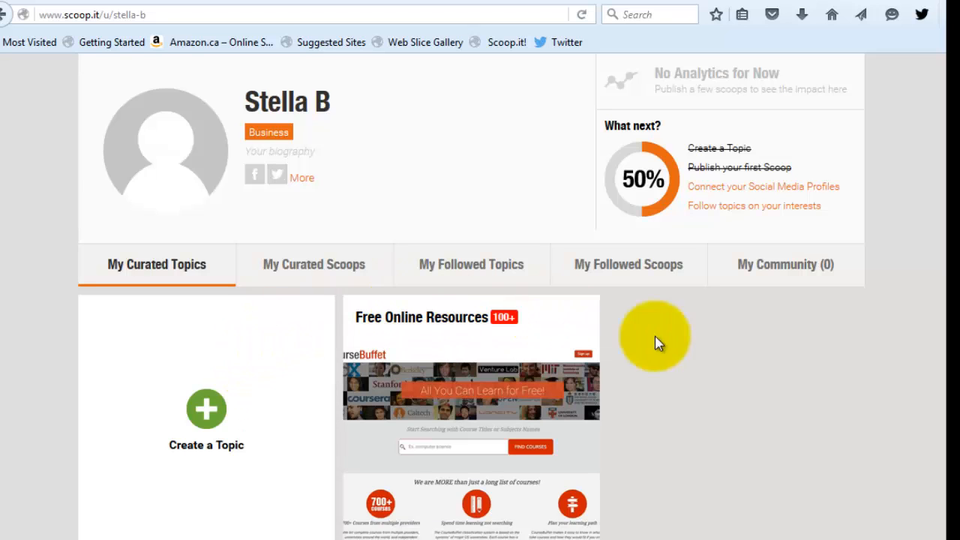
mouse_move(705, 352)
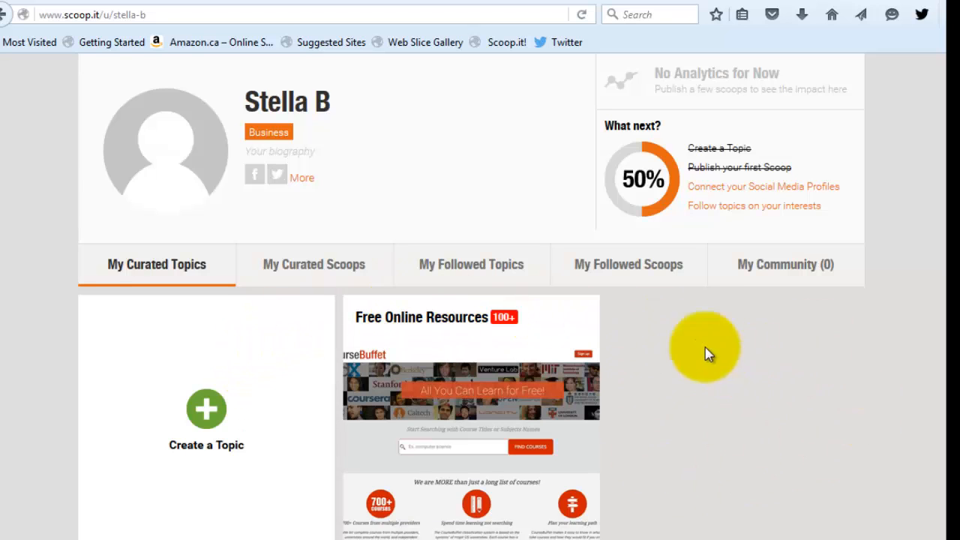
left_click(422, 316)
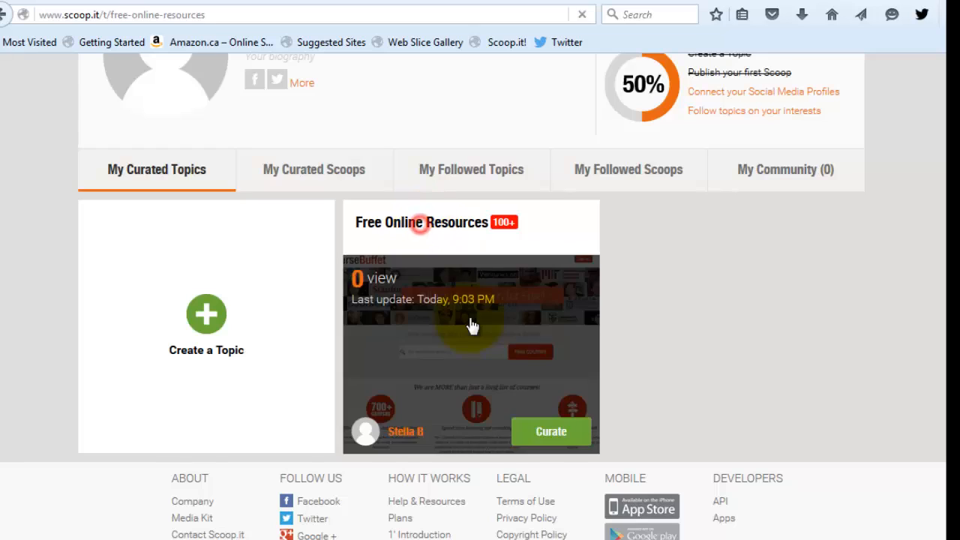
left_click(422, 222)
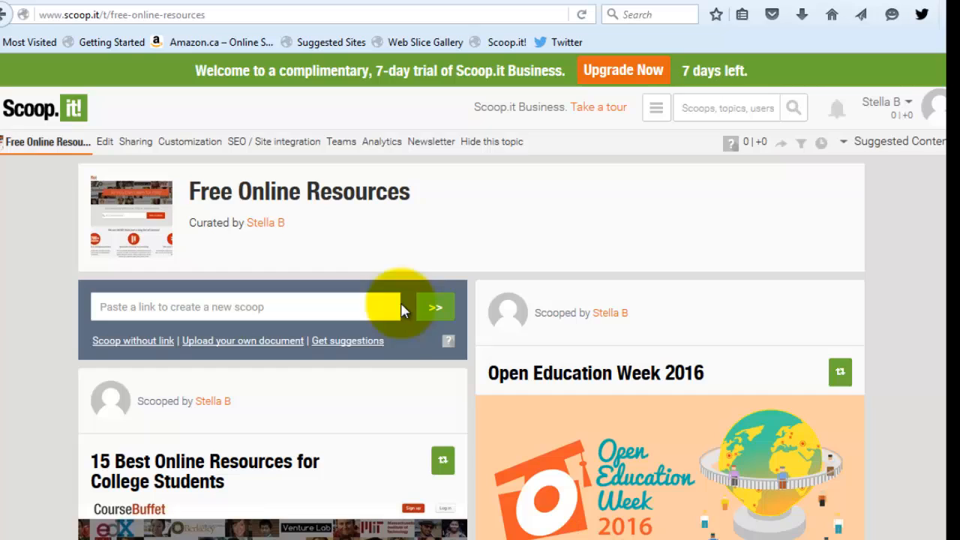
left_click(319, 307)
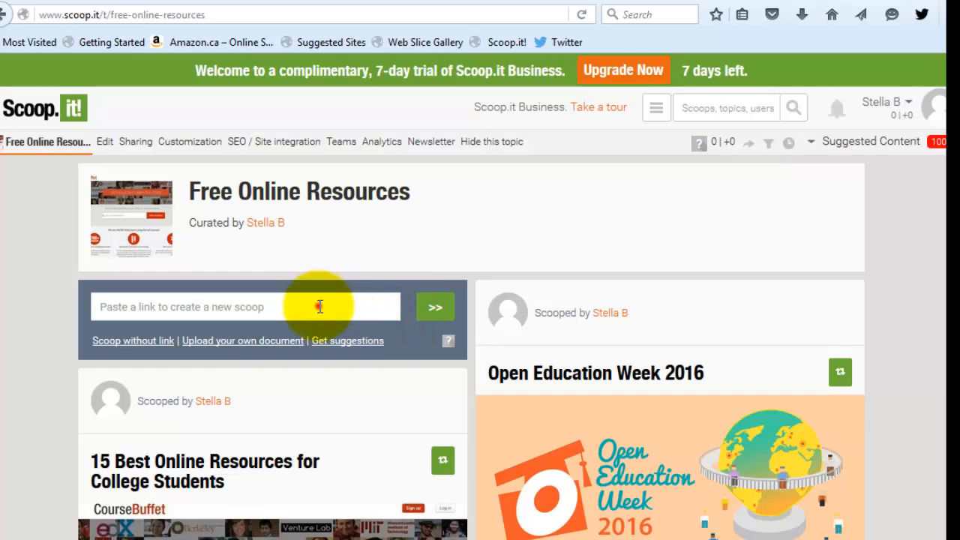